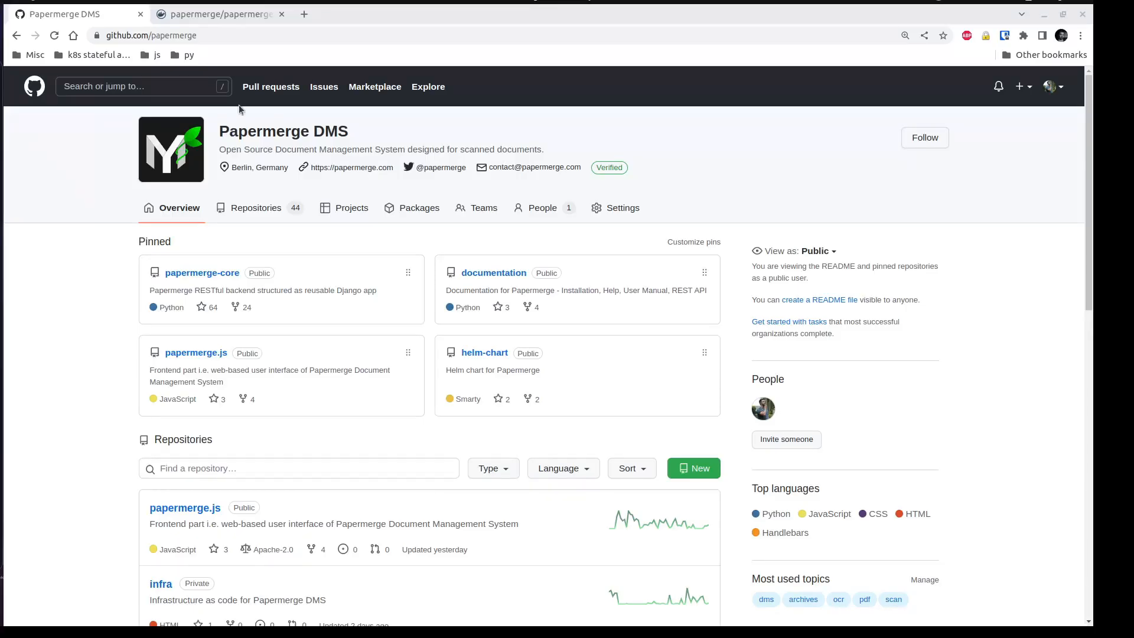
mouse_move(242, 208)
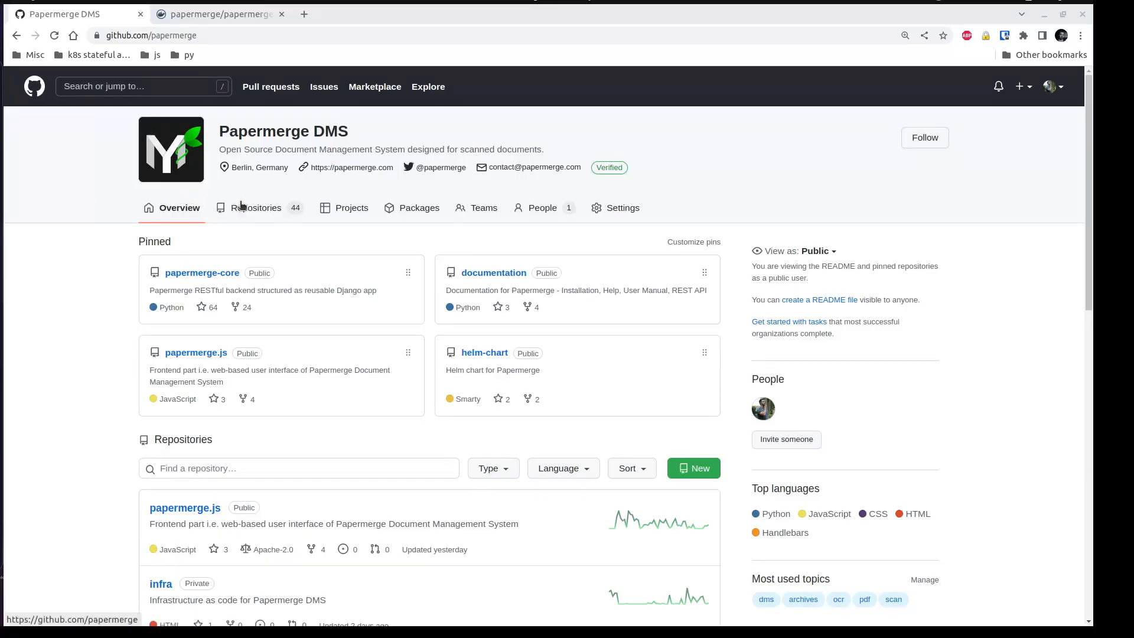
- Show the Papermerge DMS organization's packages list, including papermerge and papermerge.js
left_click(151, 35)
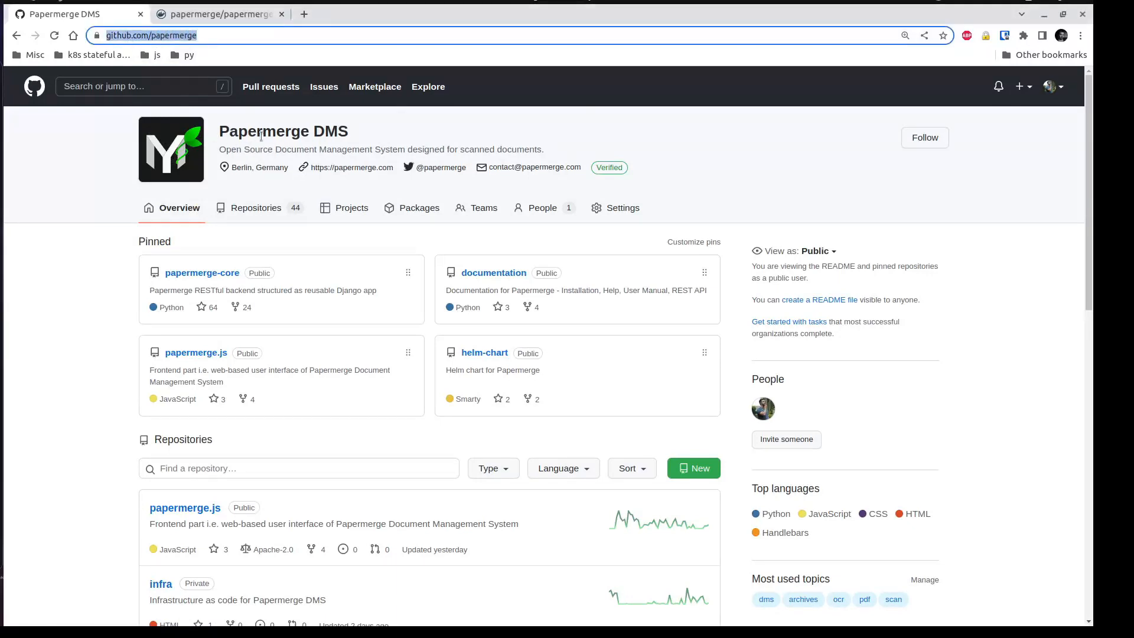
mouse_move(418, 207)
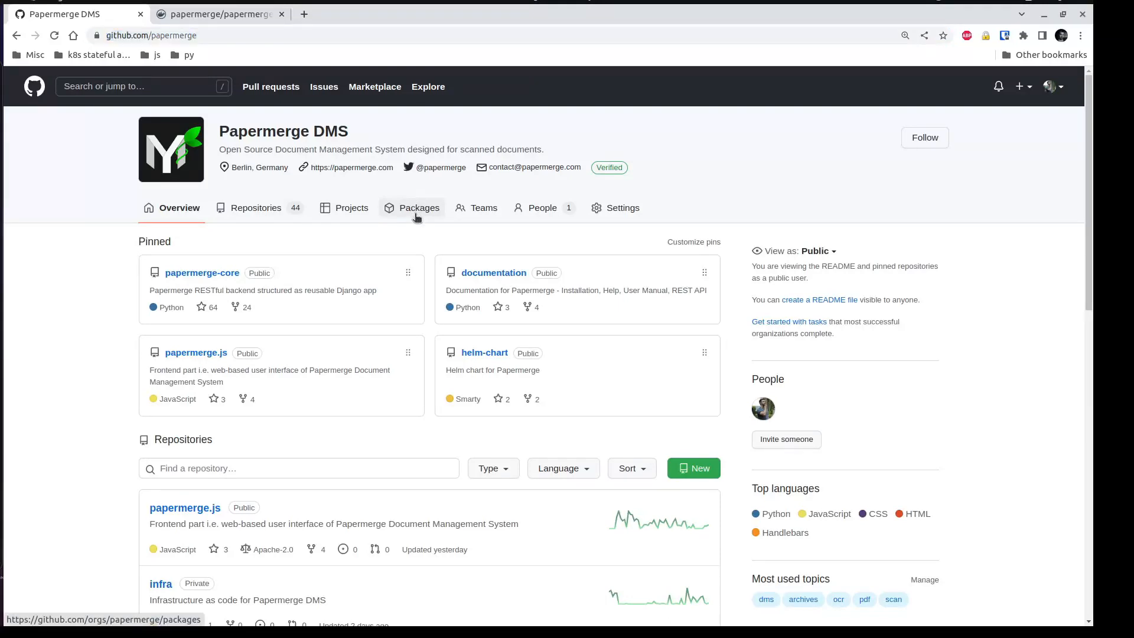
left_click(419, 207)
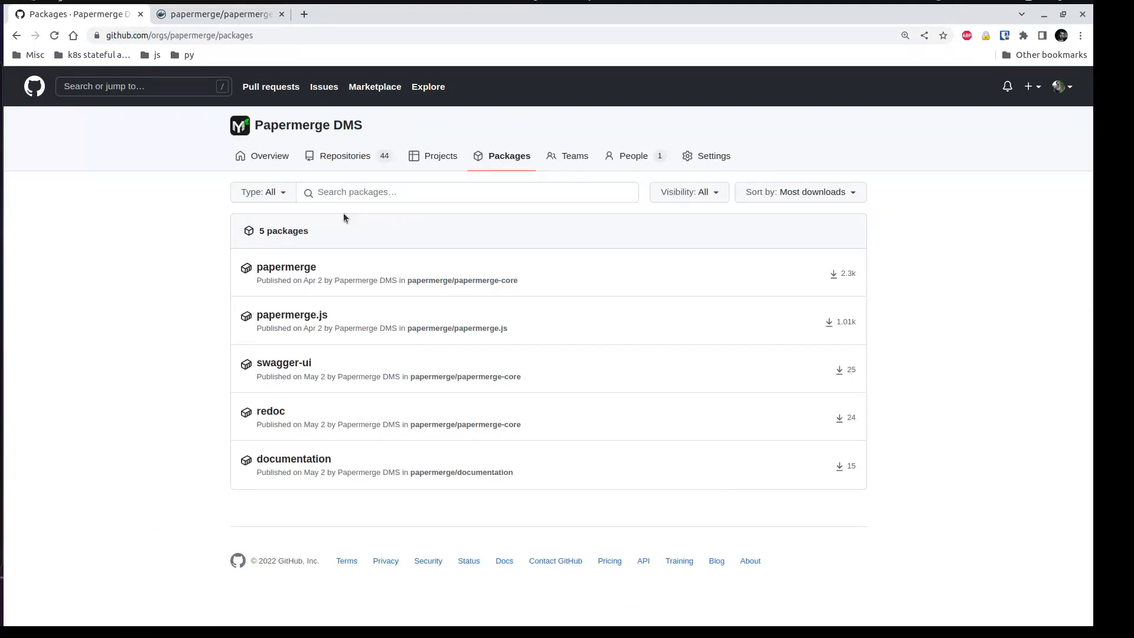
mouse_move(291, 315)
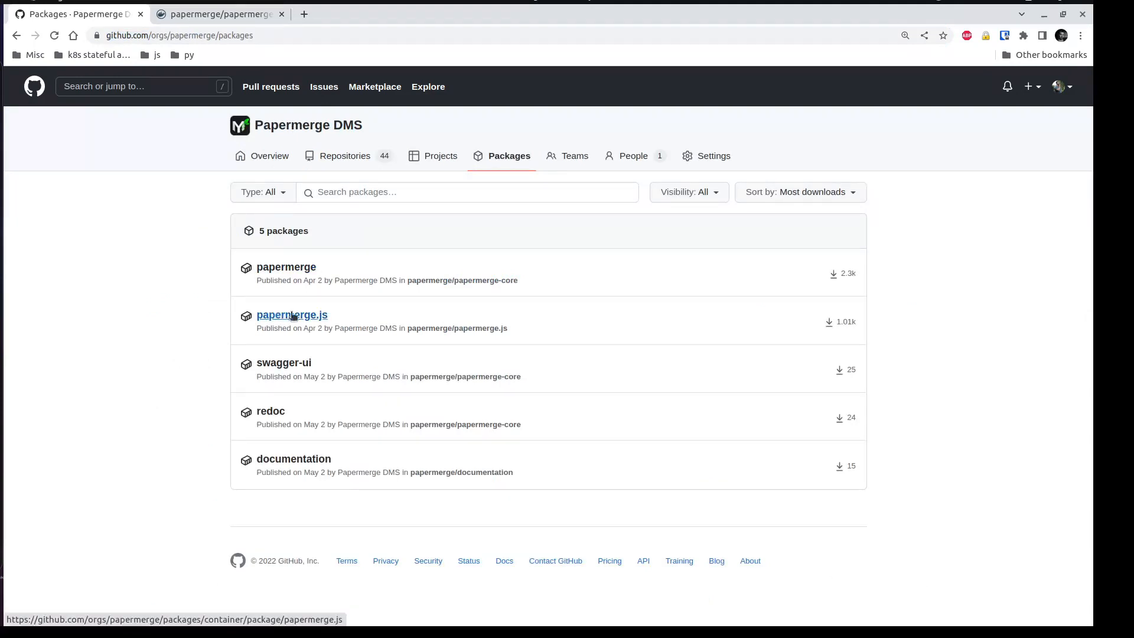
mouse_move(293, 315)
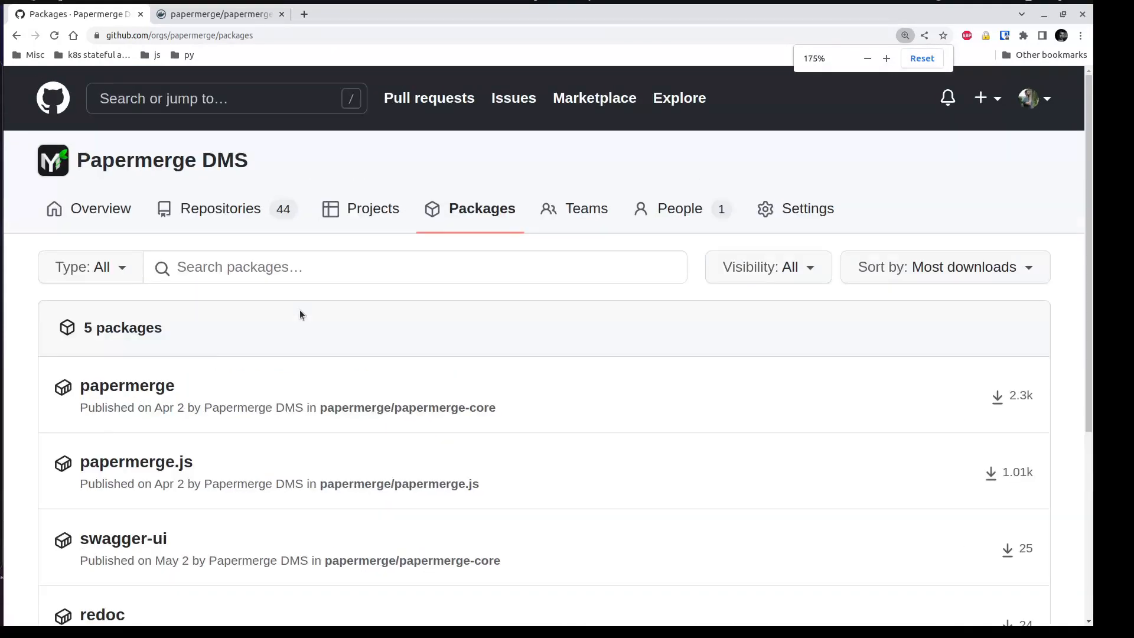
scroll("down", 3)
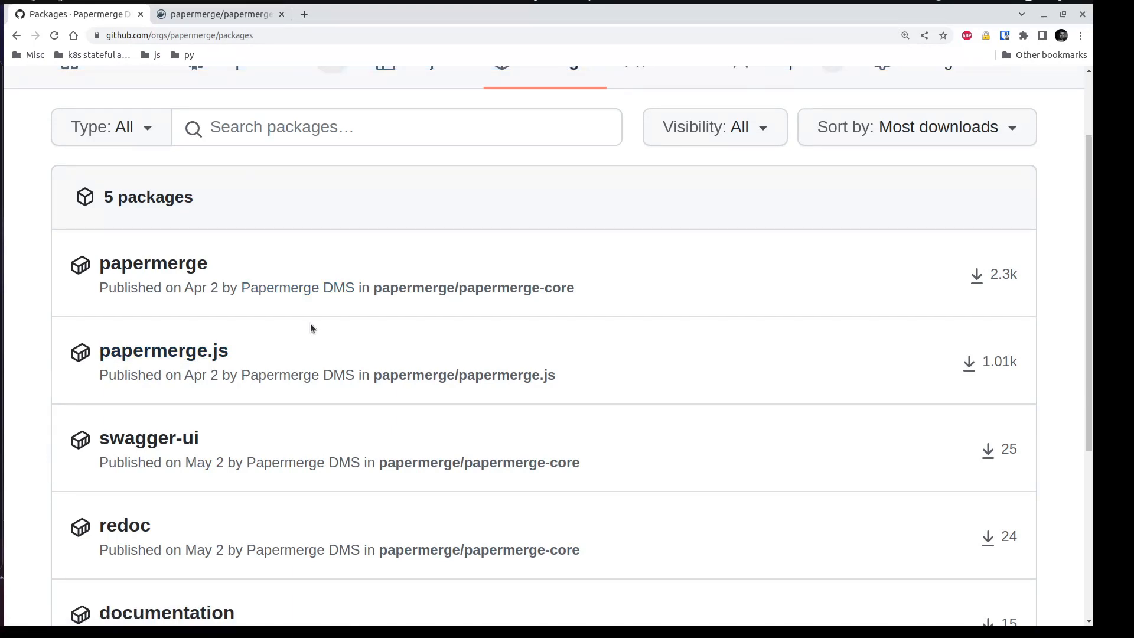
- View the papermerge.js container package page and its ghcr.io pull command
left_click(163, 351)
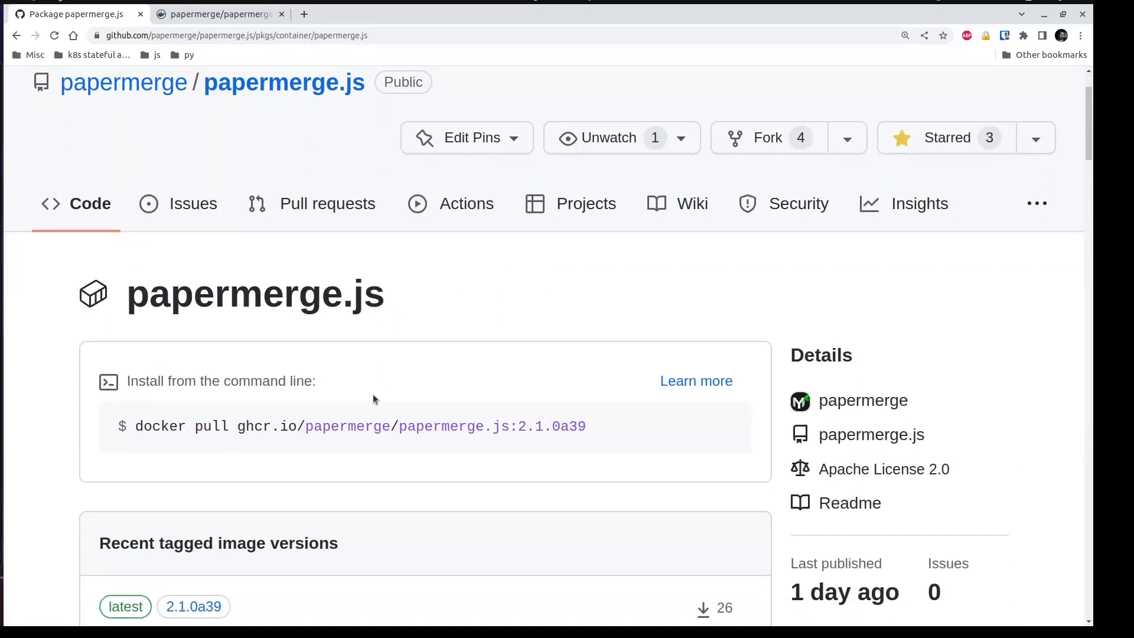
scroll("down", 3)
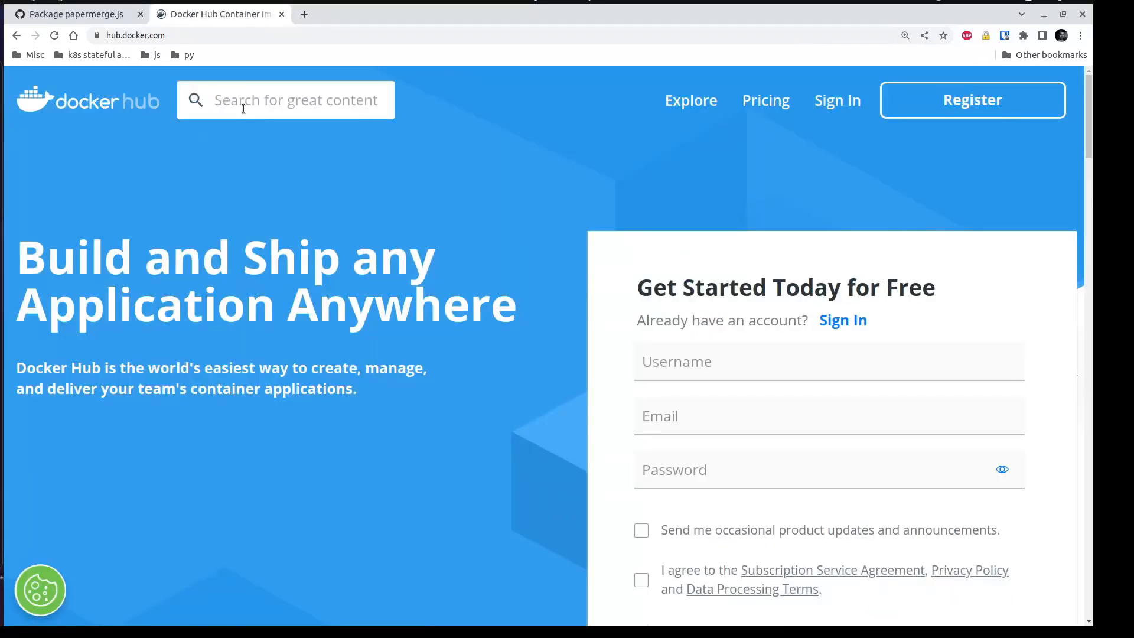
- Search Docker Hub for papermerge.js and view papermerge/papermerge.js tags, newest 2.1.0a39
type("papermerge")
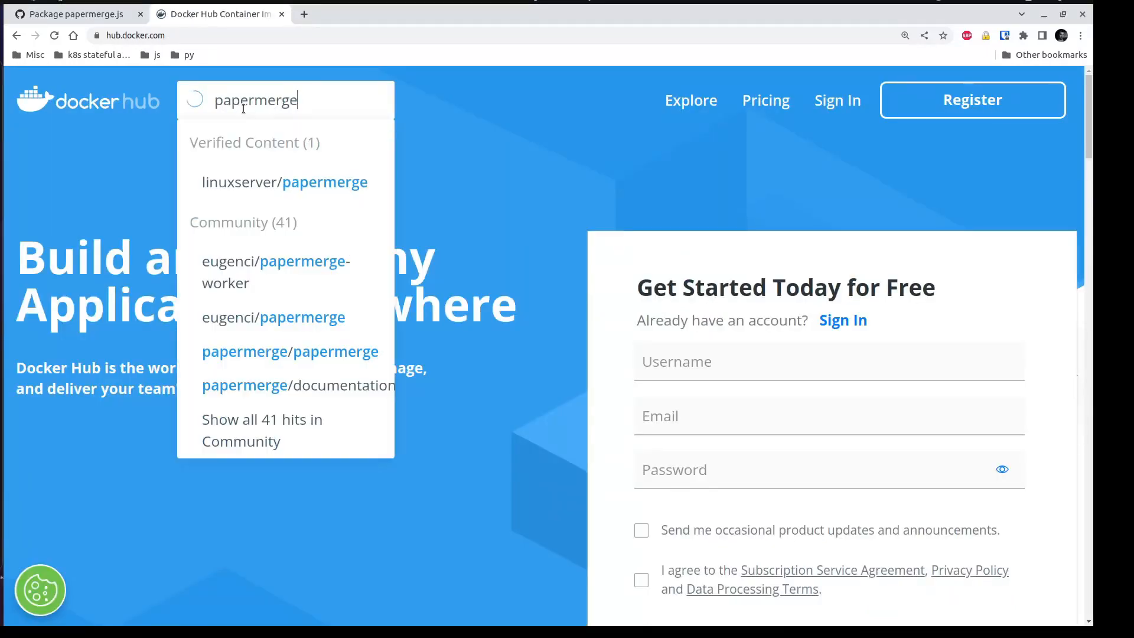
type(".js")
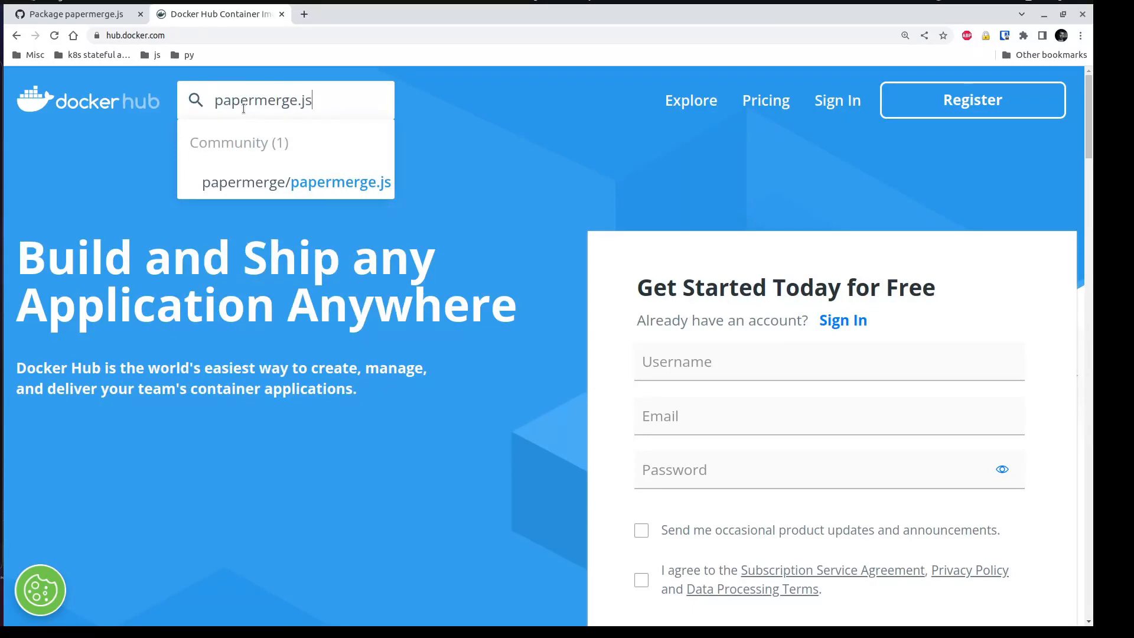
left_click(297, 183)
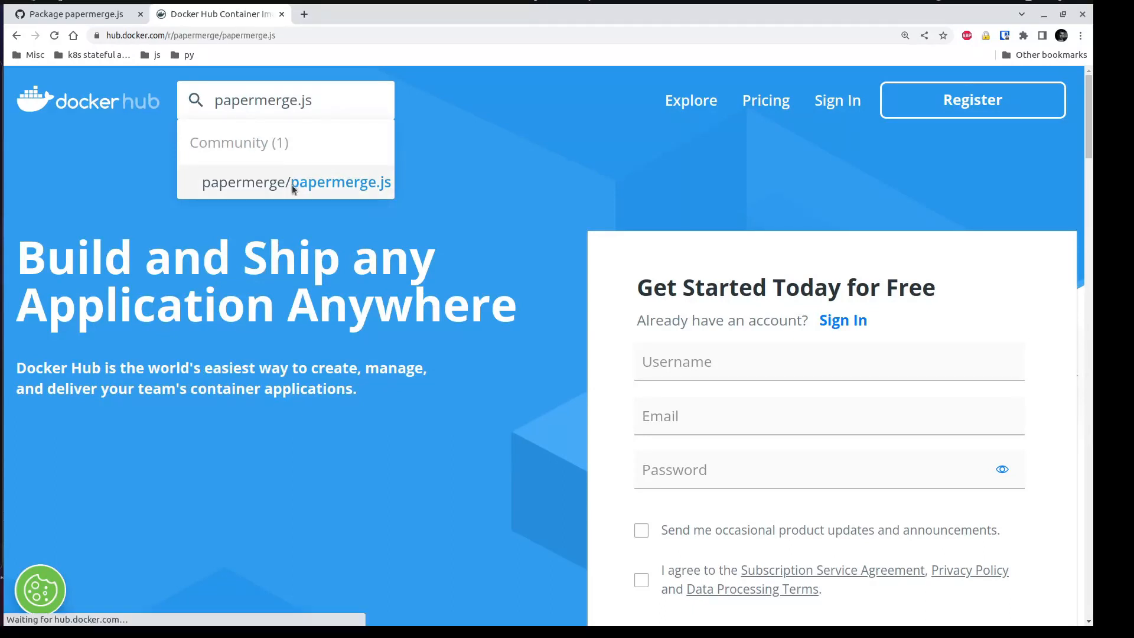
left_click(296, 183)
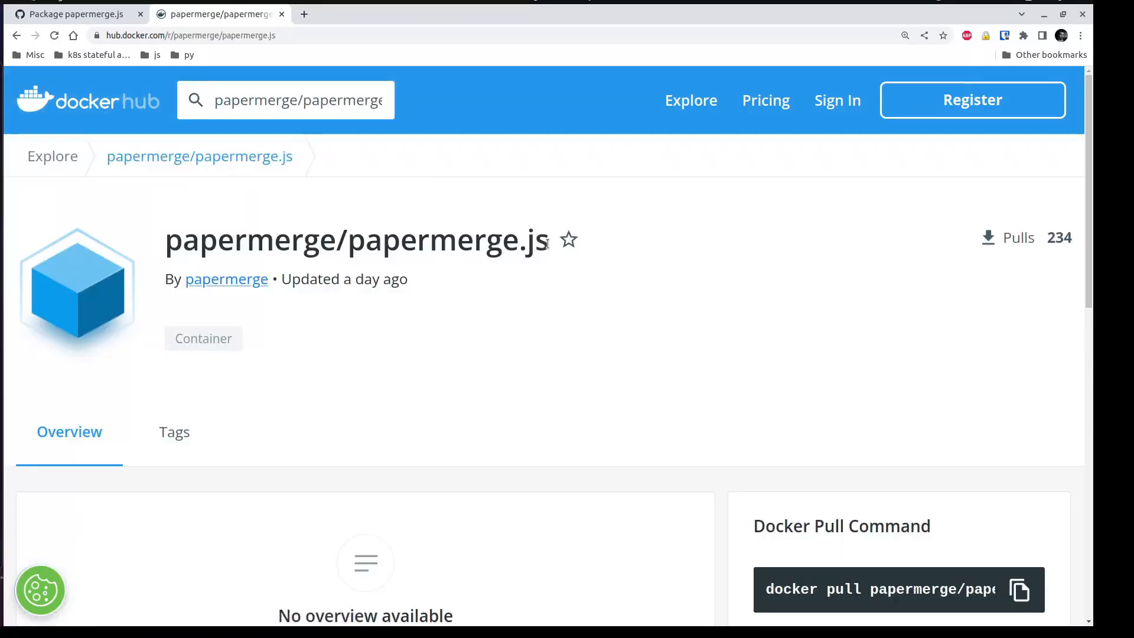
double_click(354, 240)
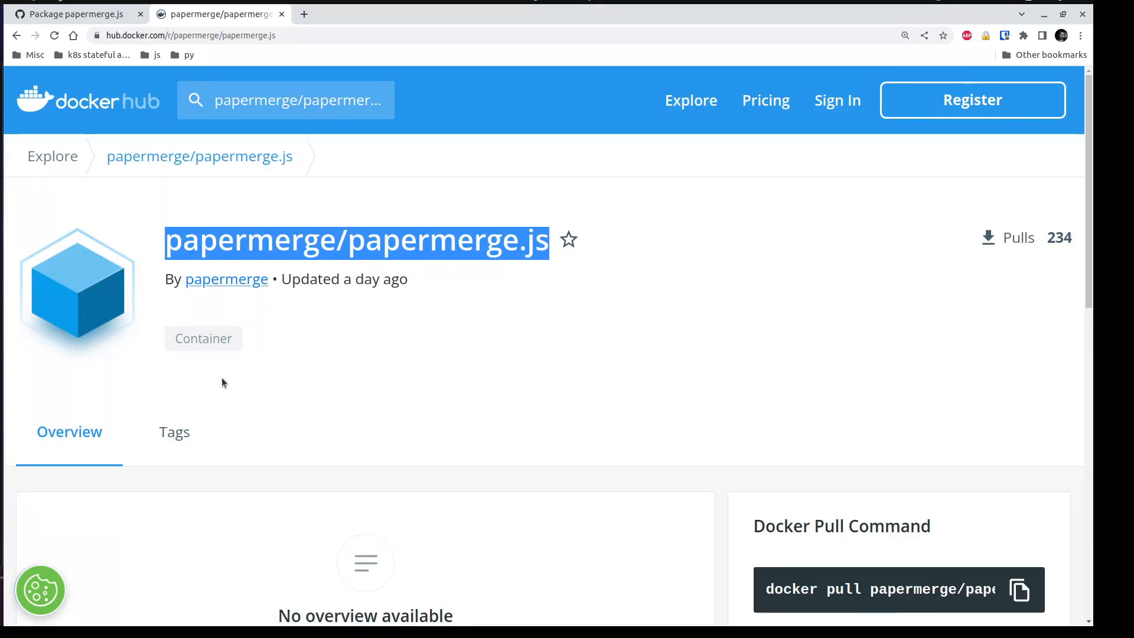
scroll("down", 3)
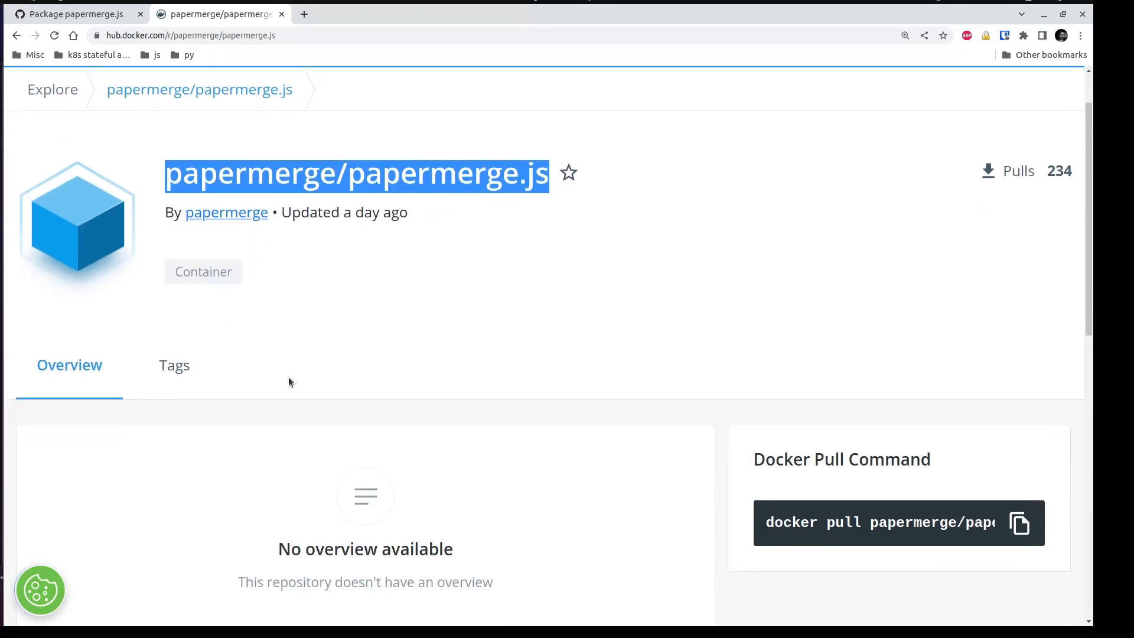
left_click(174, 365)
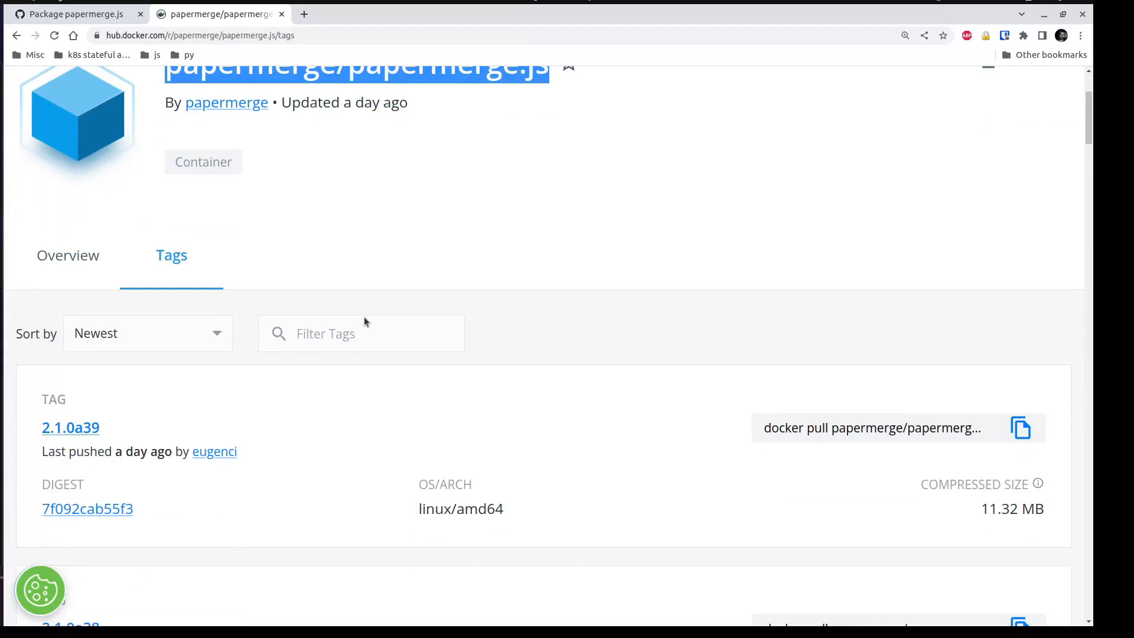
scroll("down", 3)
type("d")
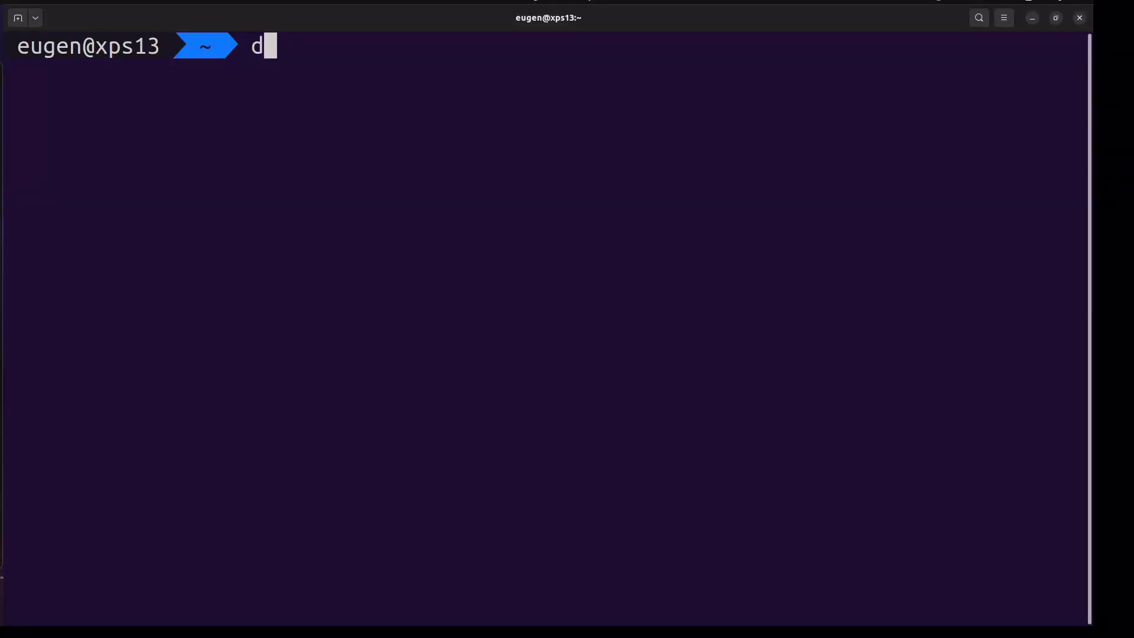
- Type 'docker run -p 9000:80' at the terminal prompt
type("ocker run -")
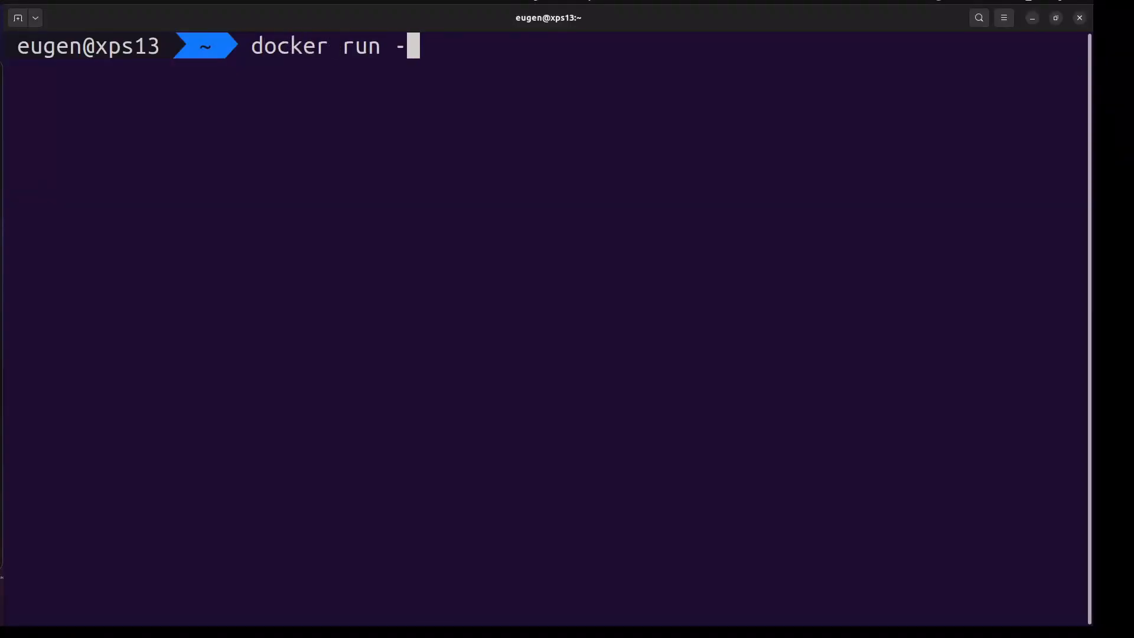
type("p")
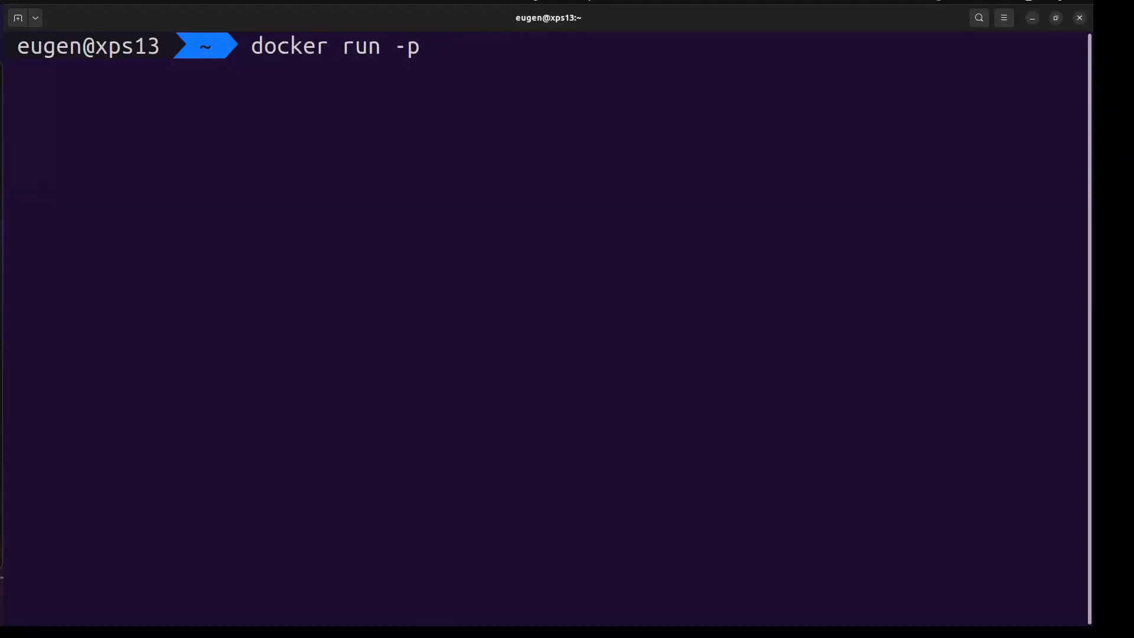
type("9000")
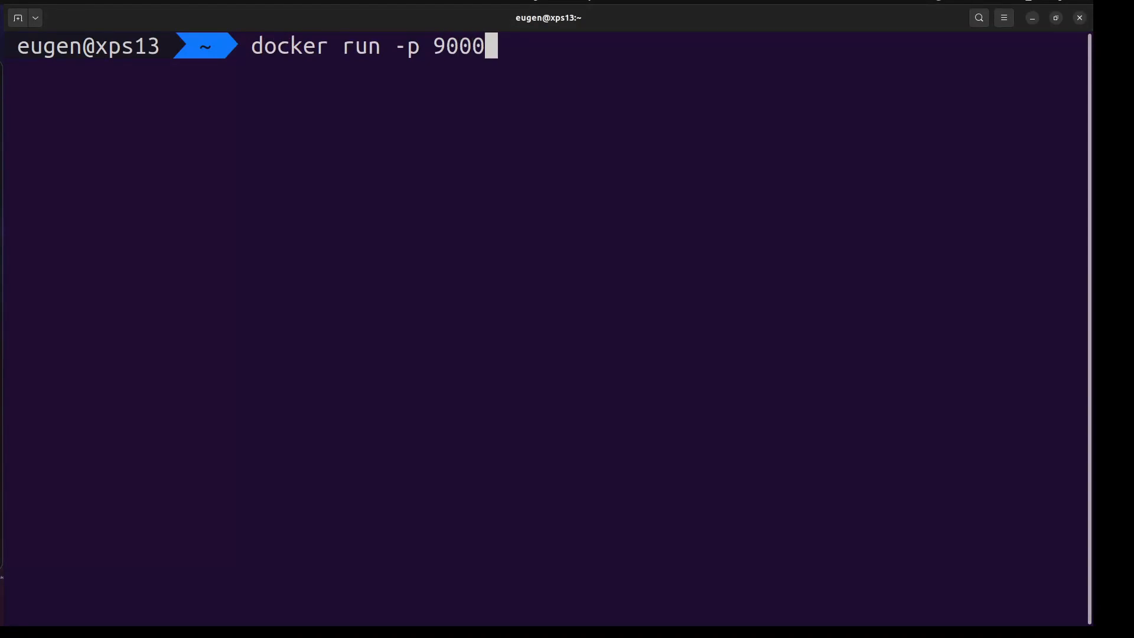
type(":80")
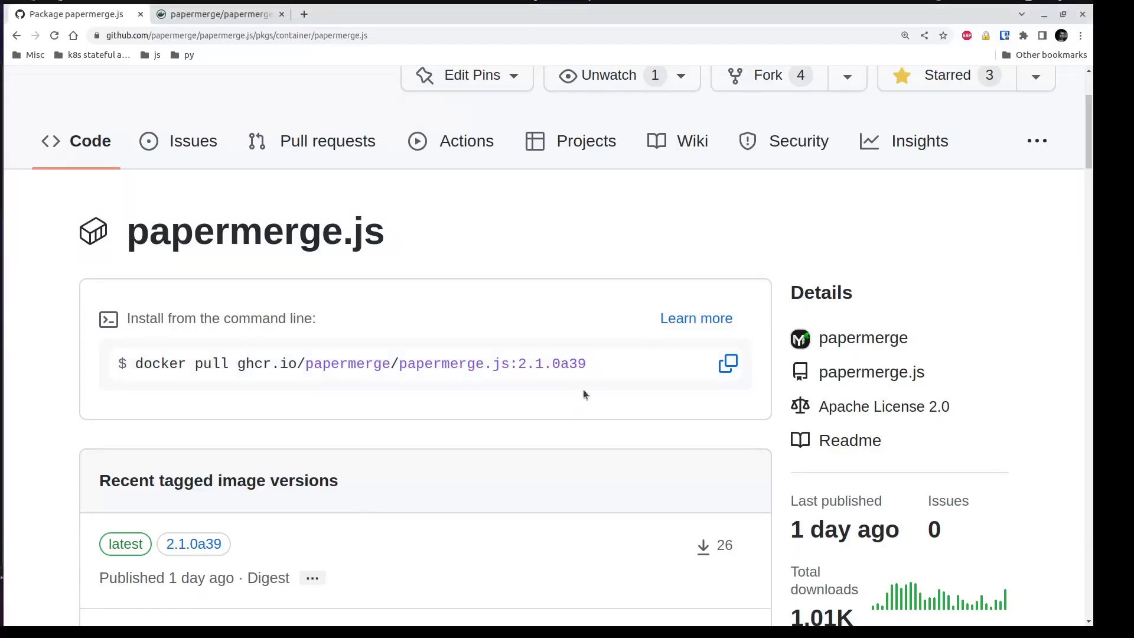
- Copy ghcr.io/papermerge/papermerge.js:2.1.0a39 from the package page's pull command
double_click(416, 363)
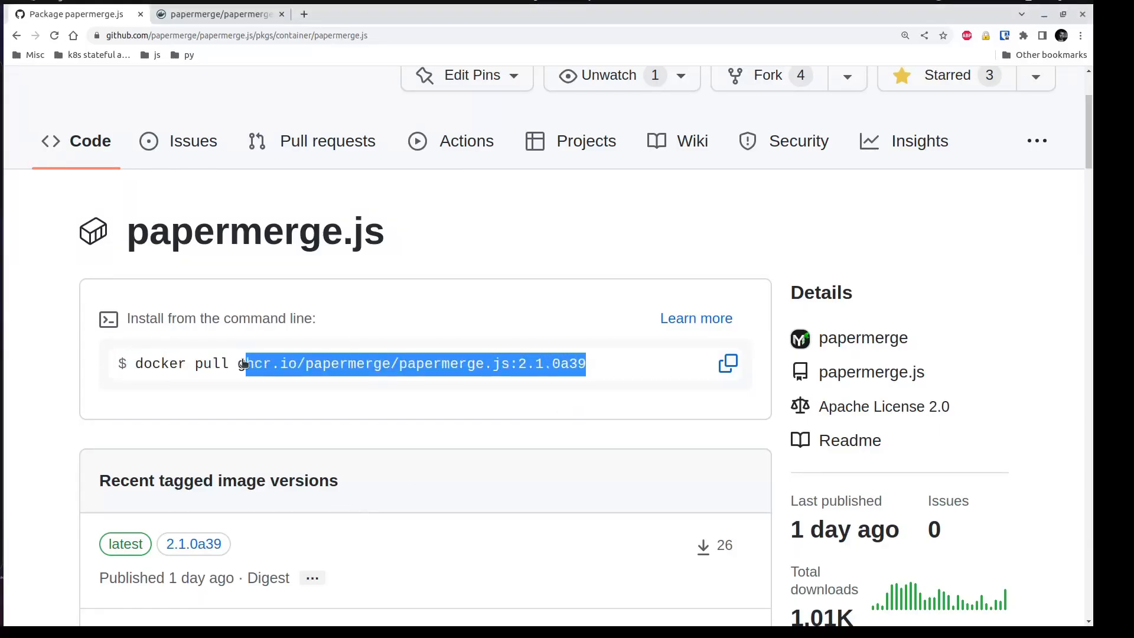
left_click(727, 363)
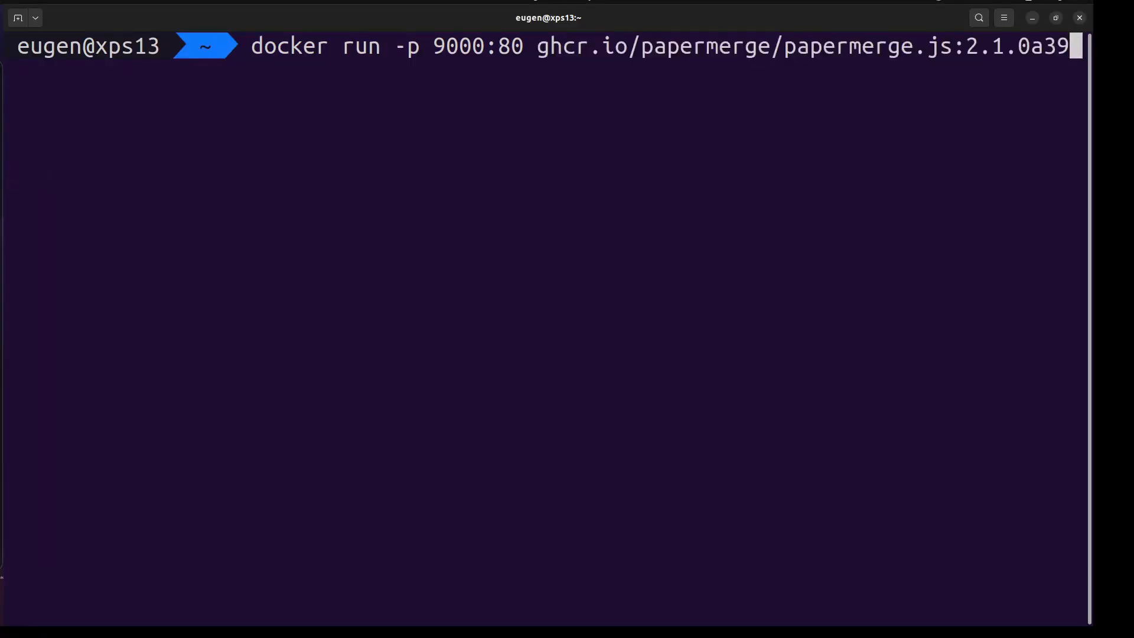
- Run the papermerge.js:2.1.0a39 container on port 9000 so nginx workers start
key("Return")
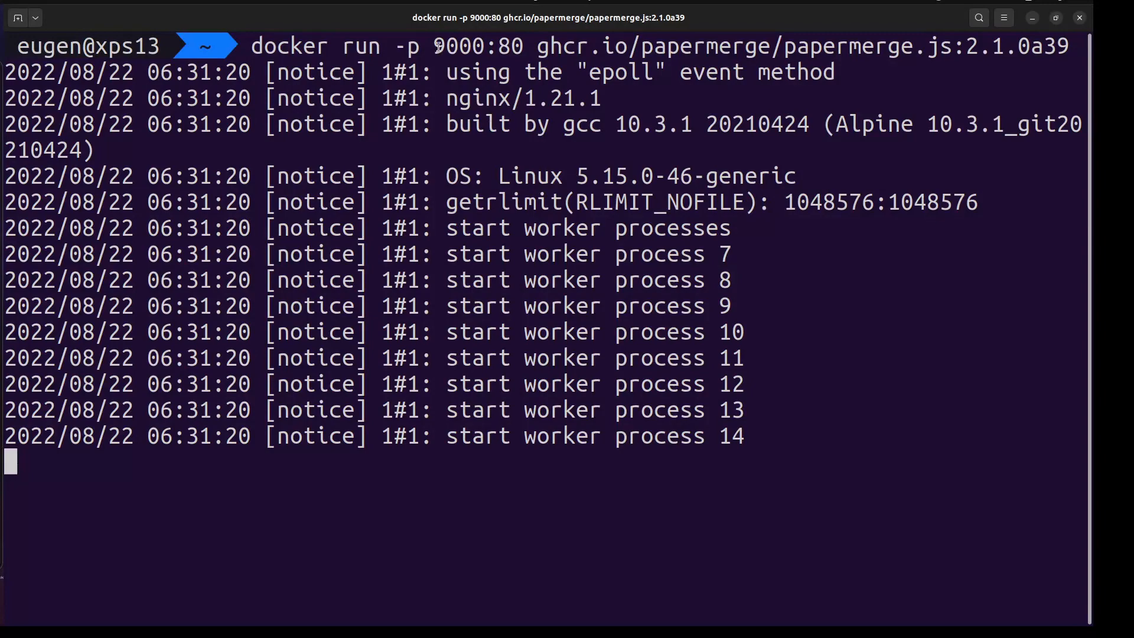
double_click(457, 45)
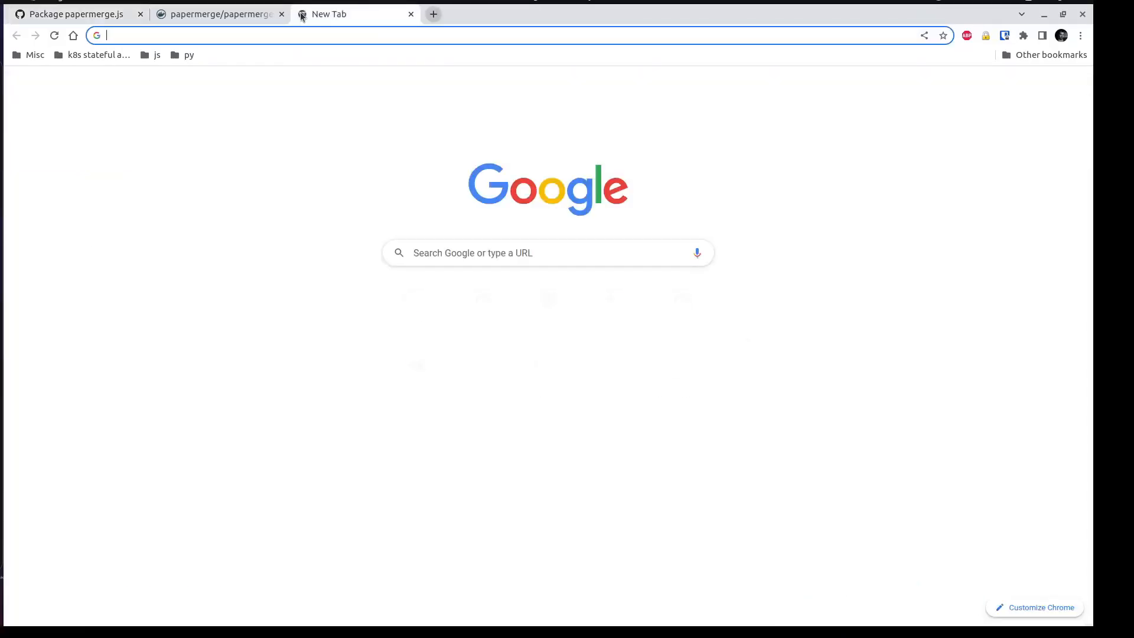
- Load localhost:9000 to reach the Papermerge DMS sign-in page
type("localhost:9000/")
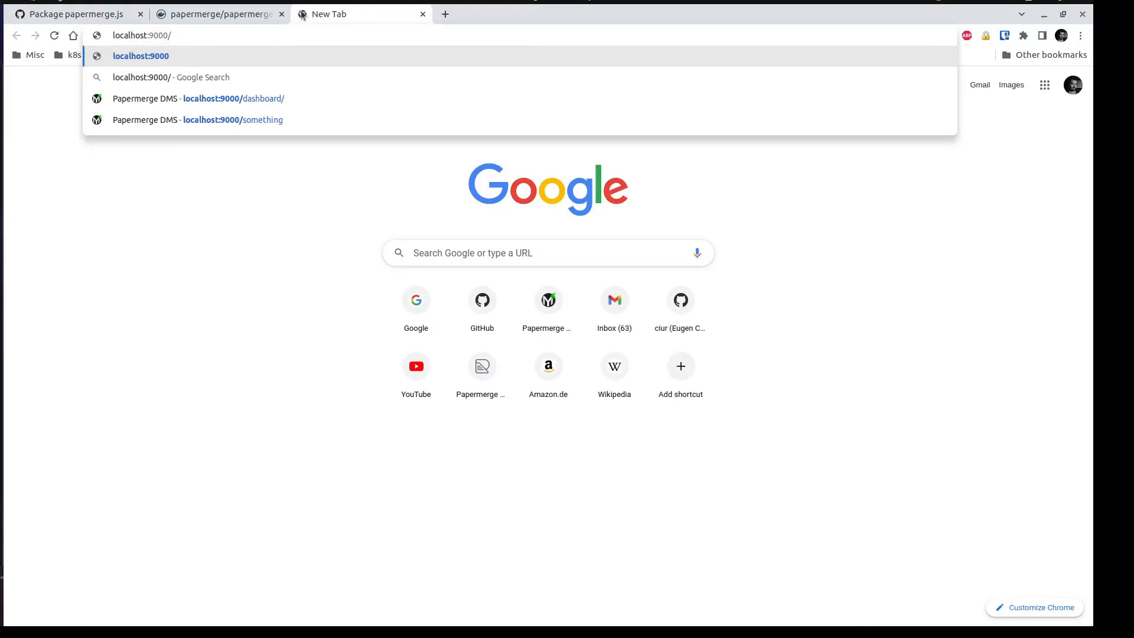
left_click(141, 55)
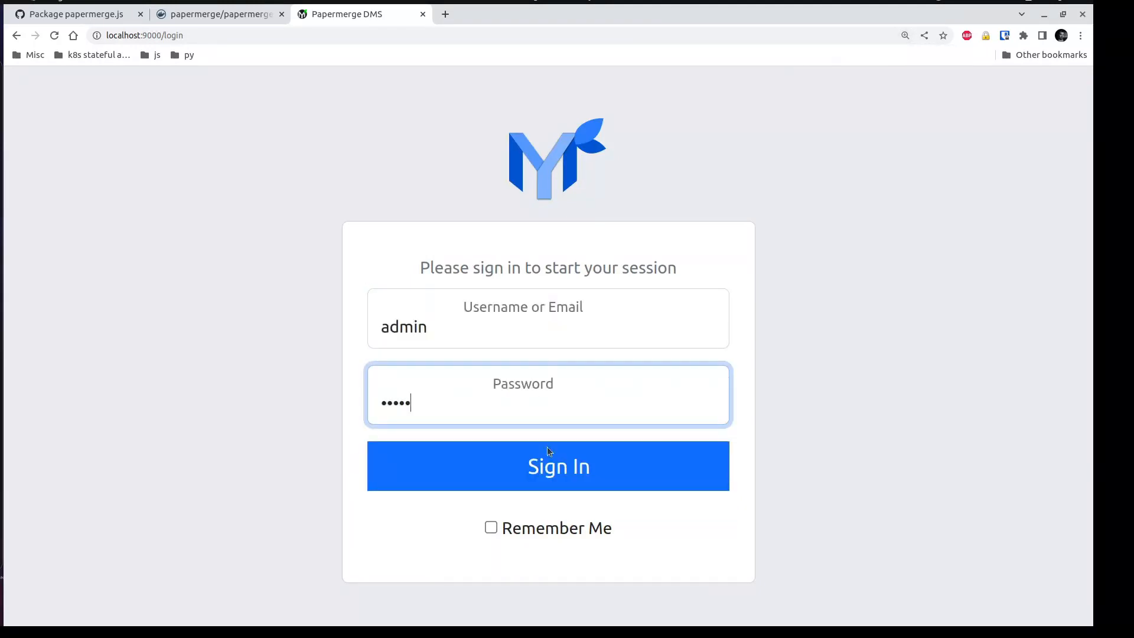
- Submit the admin login, getting a 'not valid JSON' SyntaxError, then bring up the page context menu
left_click(548, 466)
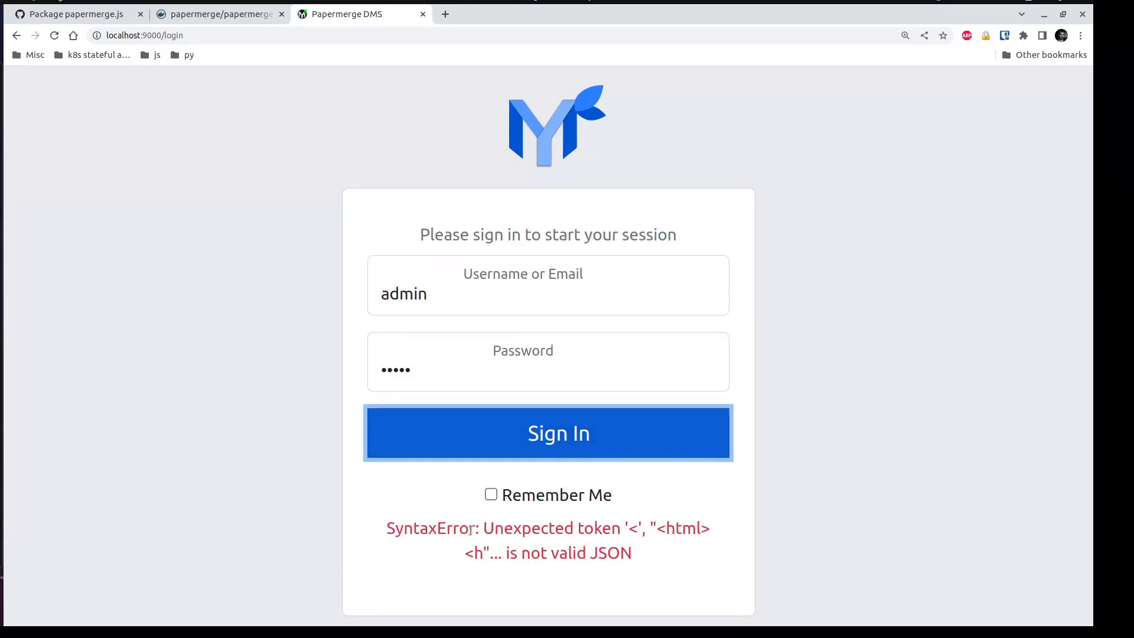
right_click(796, 191)
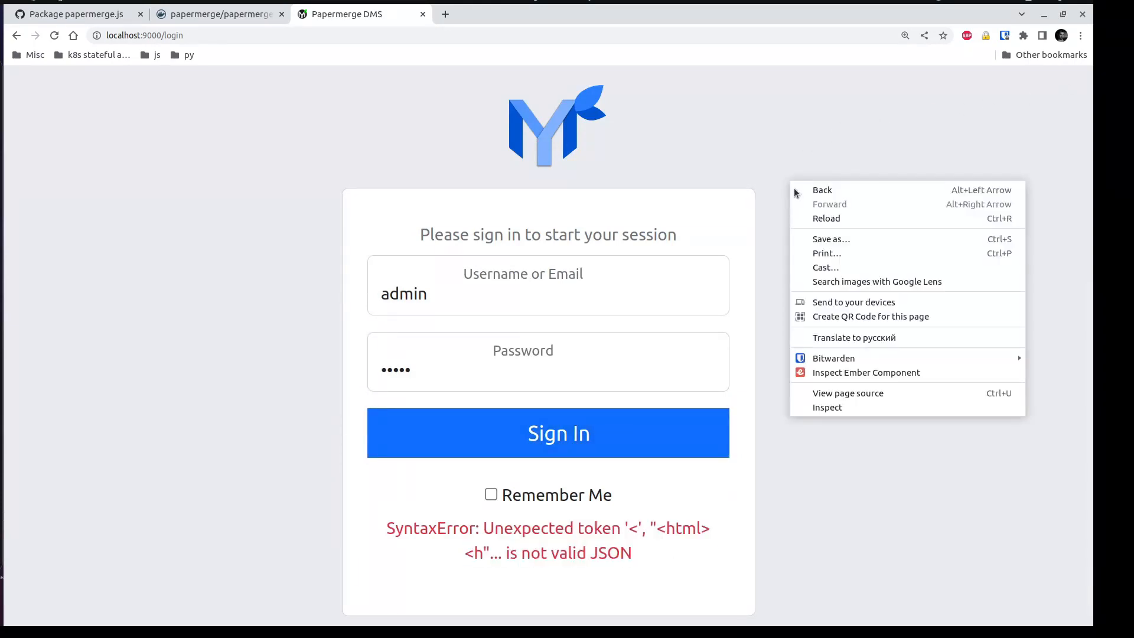
mouse_move(828, 407)
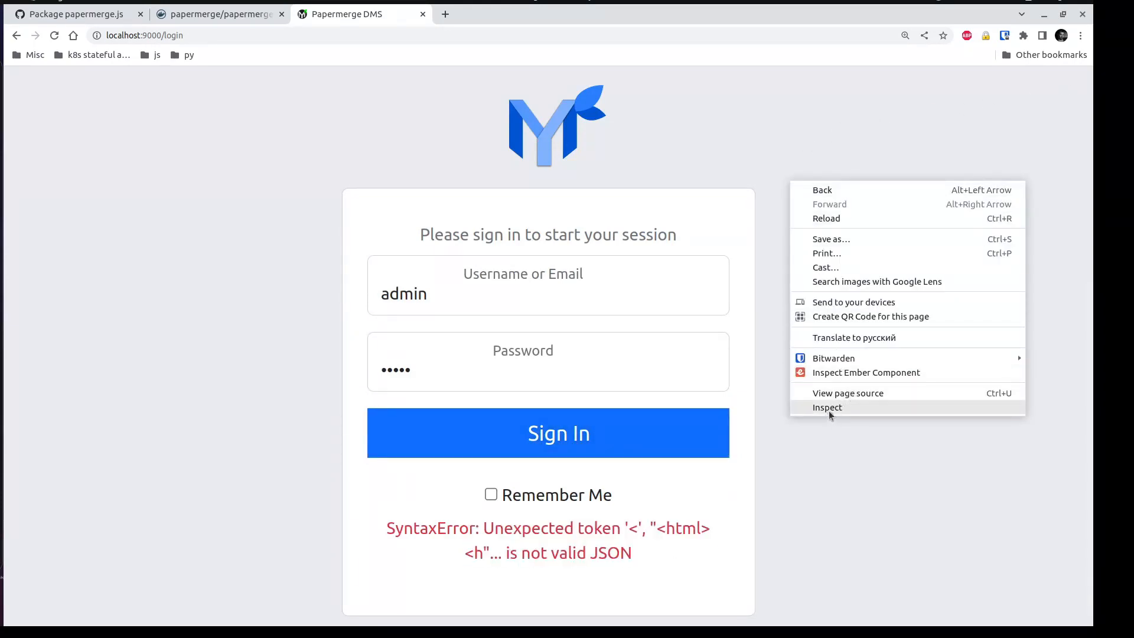
mouse_move(844, 414)
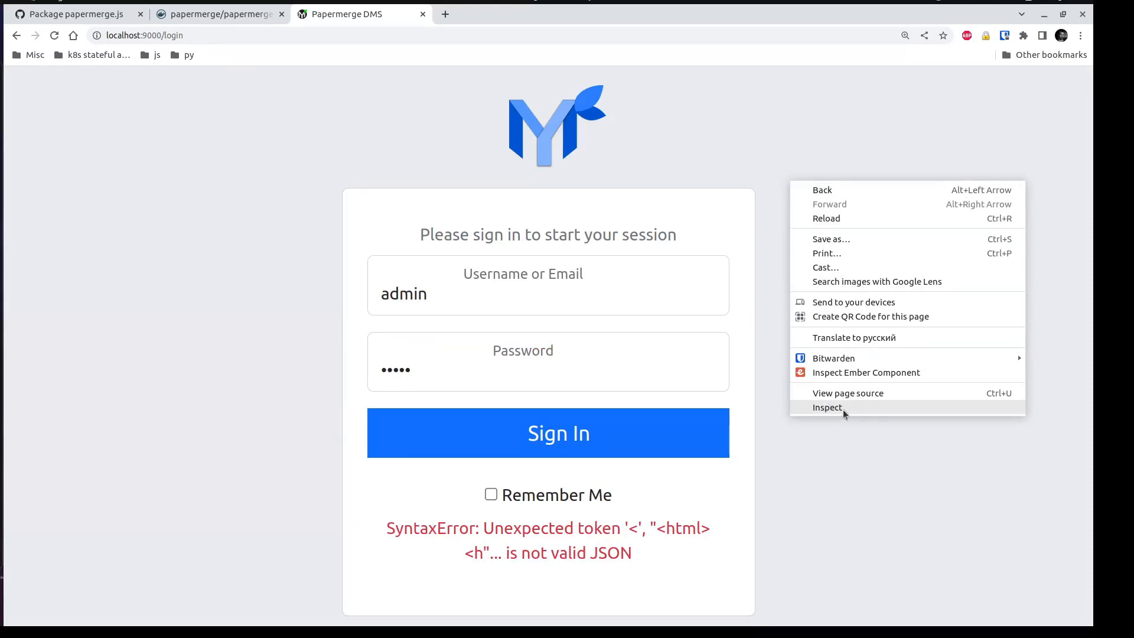
- Capture the login request in DevTools Network: POST /api/auth/login/ returns 405 Not Allowed
left_click(827, 407)
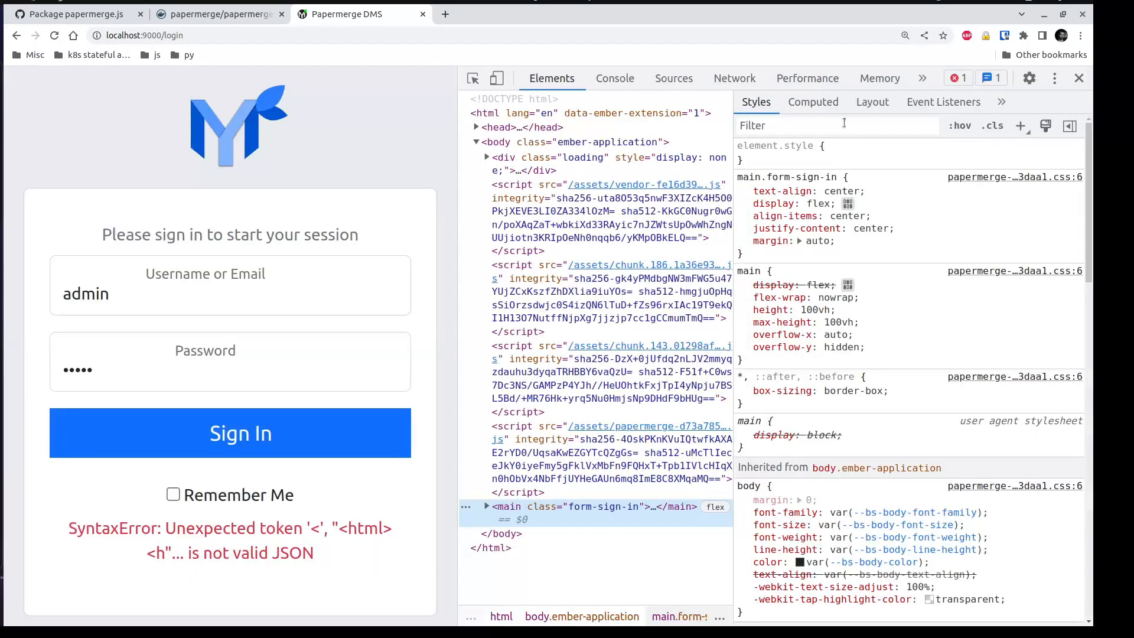
left_click(734, 78)
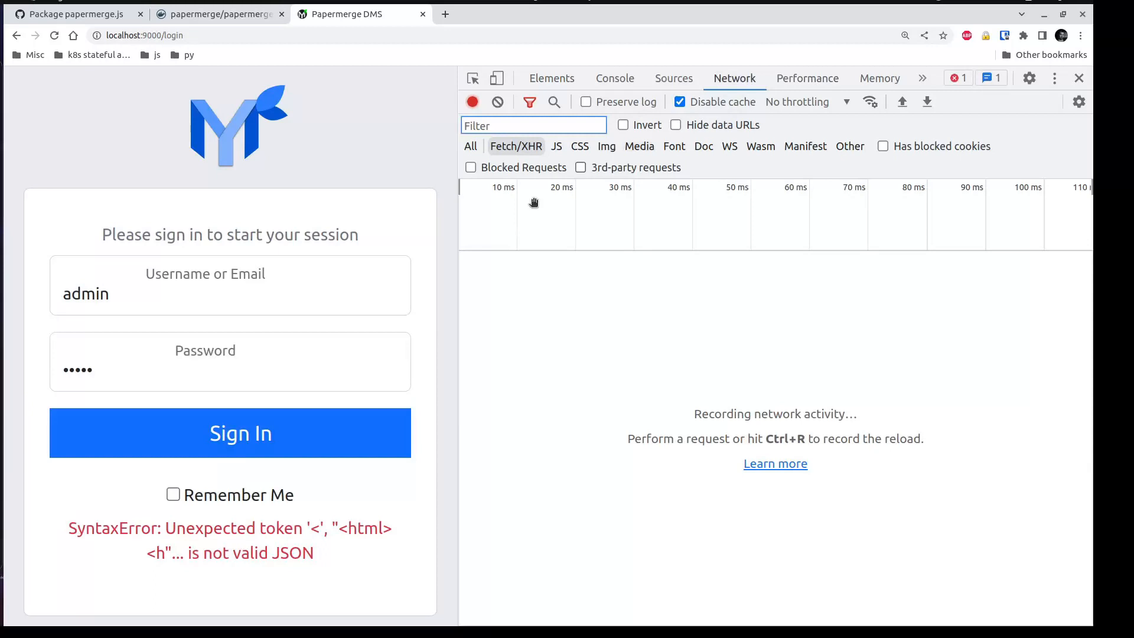
left_click(229, 432)
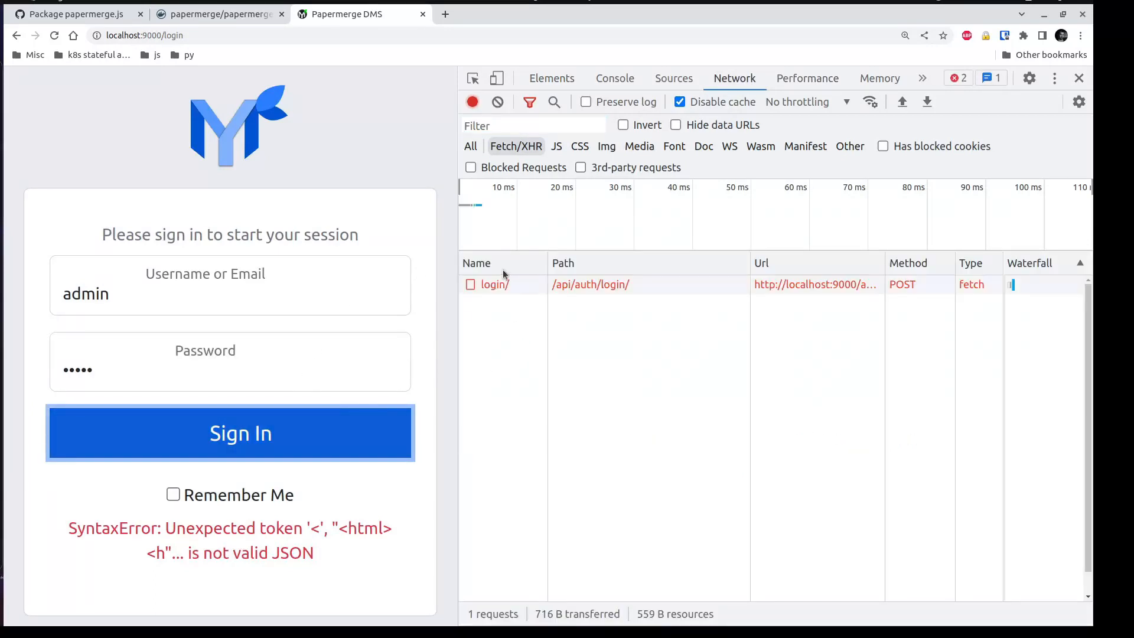
left_click(494, 284)
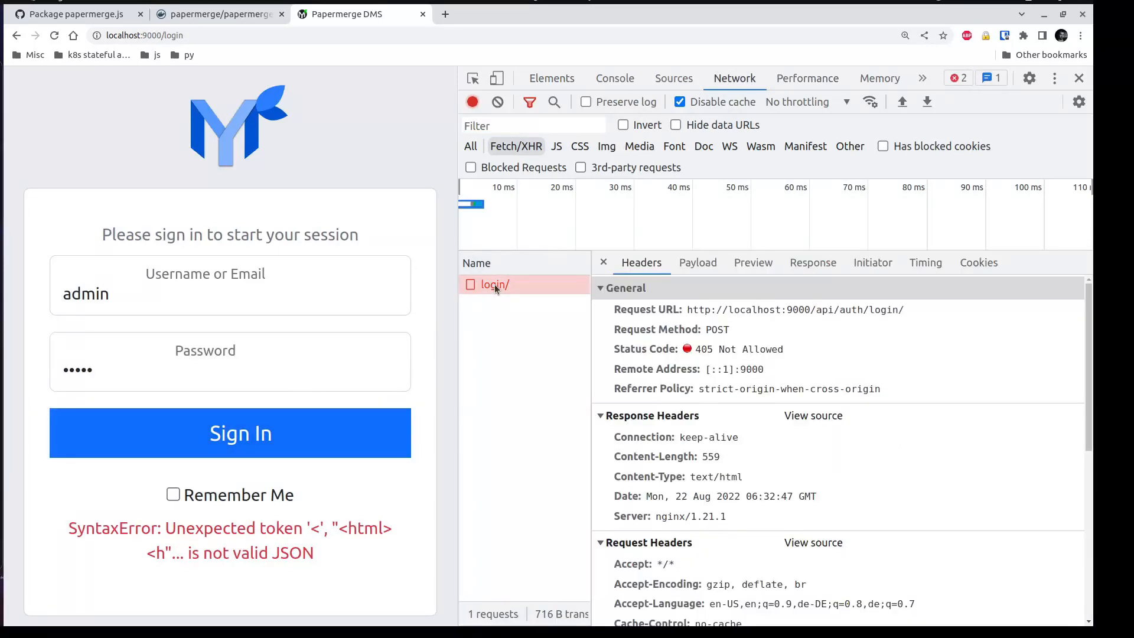
mouse_move(974, 403)
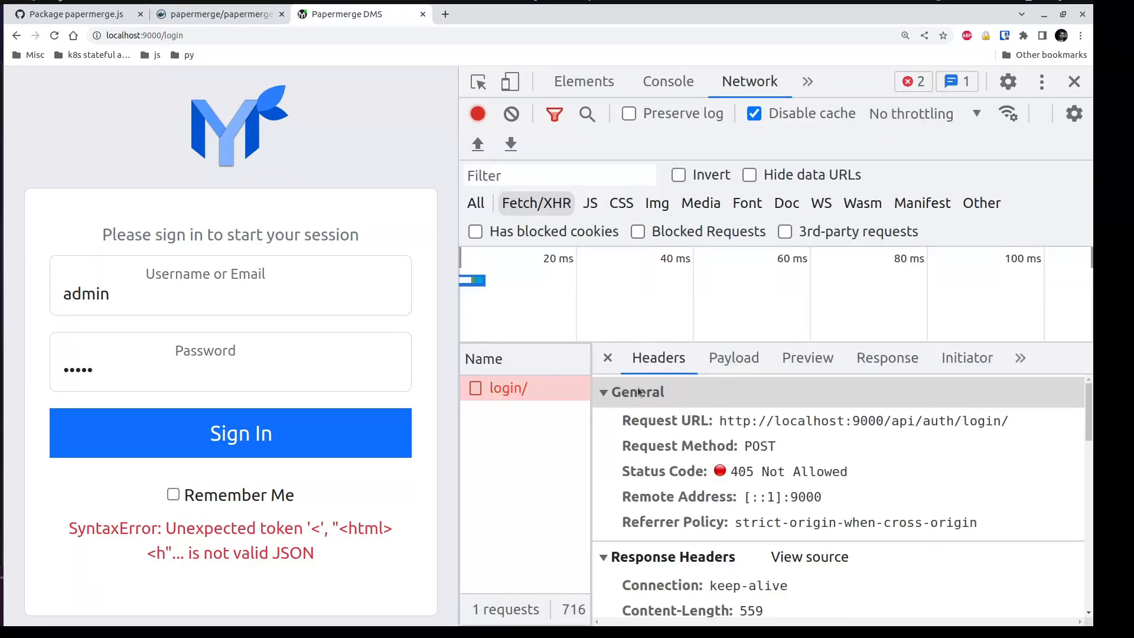
scroll("down", 3)
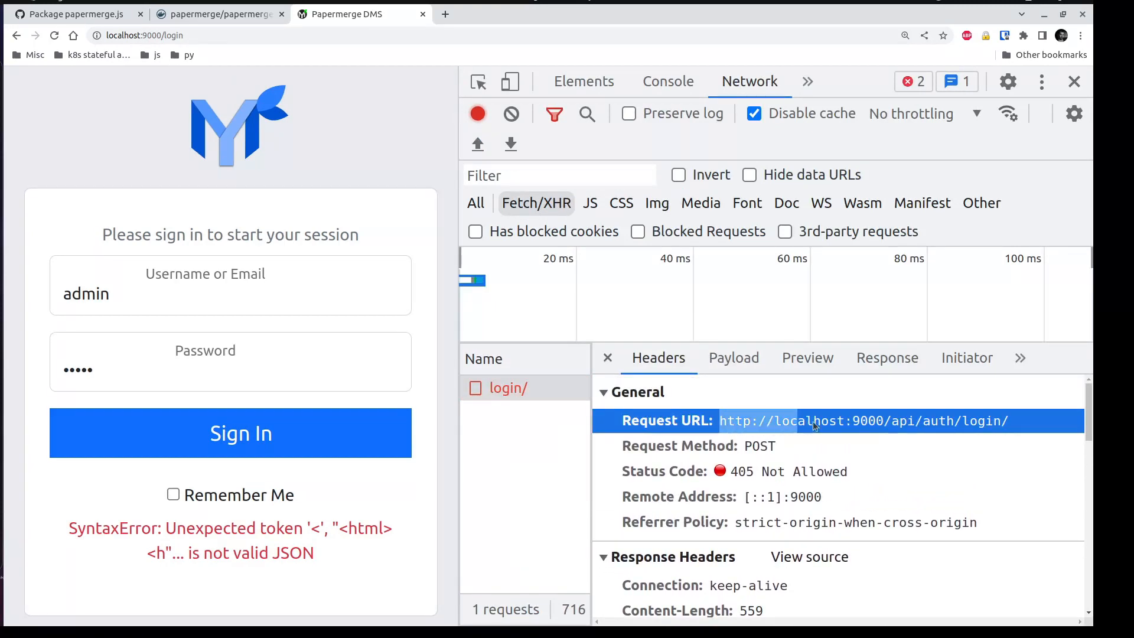
mouse_move(927, 426)
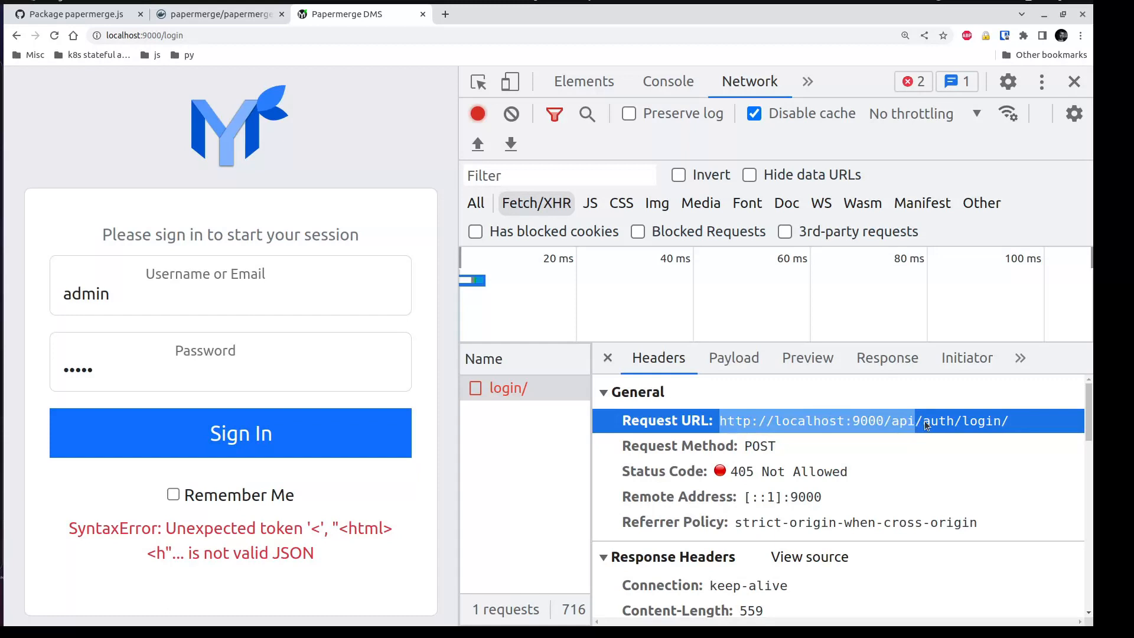
mouse_move(686, 434)
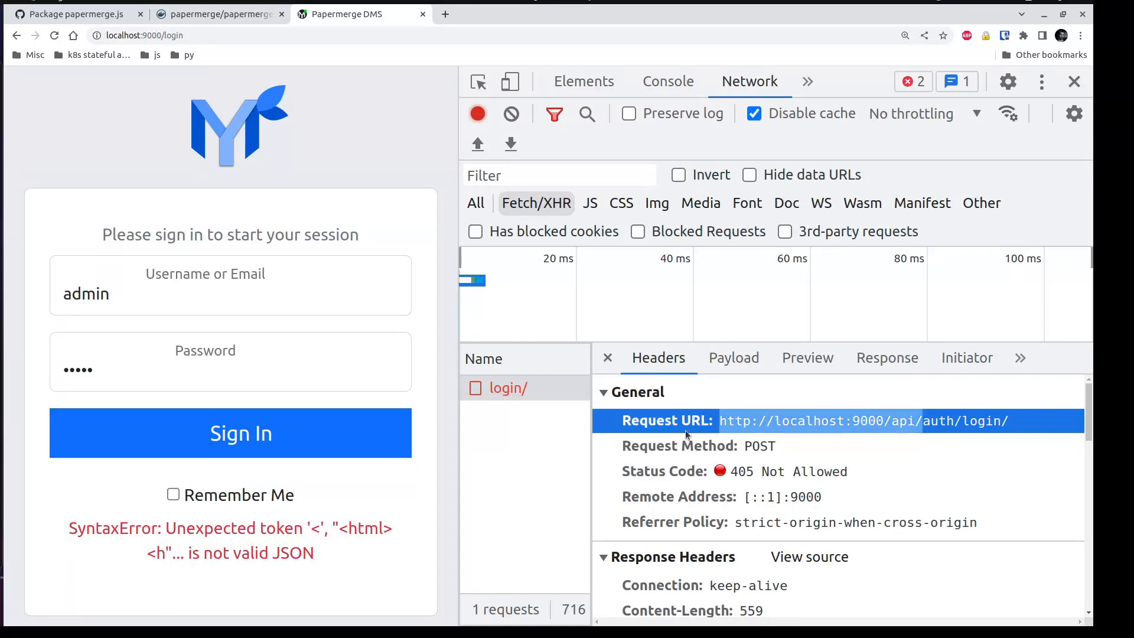
mouse_move(497, 394)
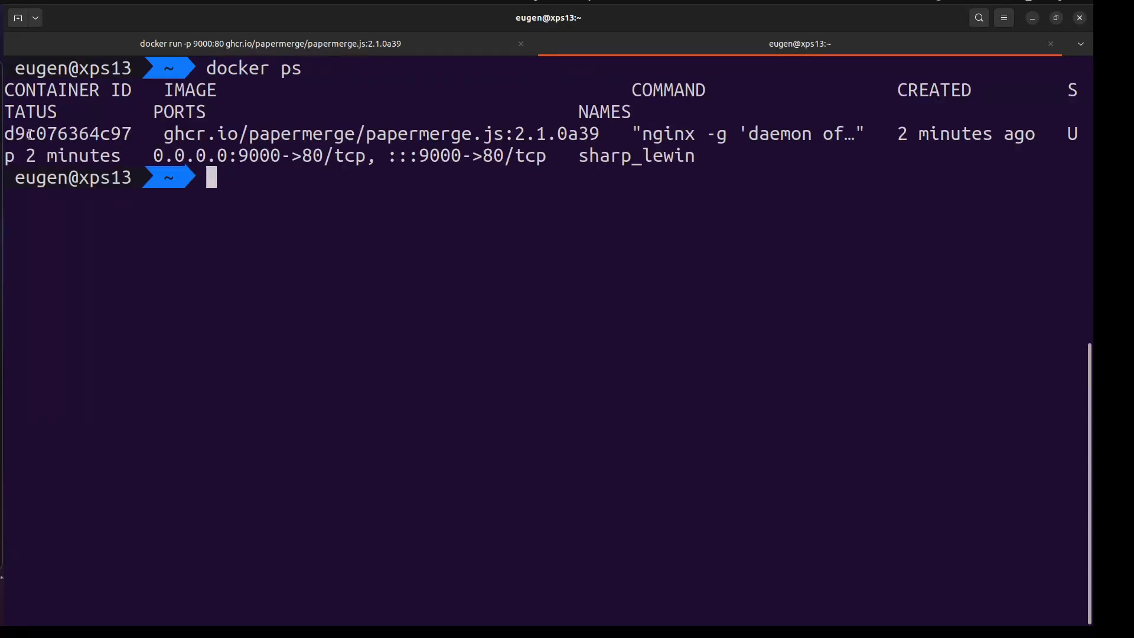
- Select entries in the docker ps output, including the papermerge.js image name
double_click(68, 133)
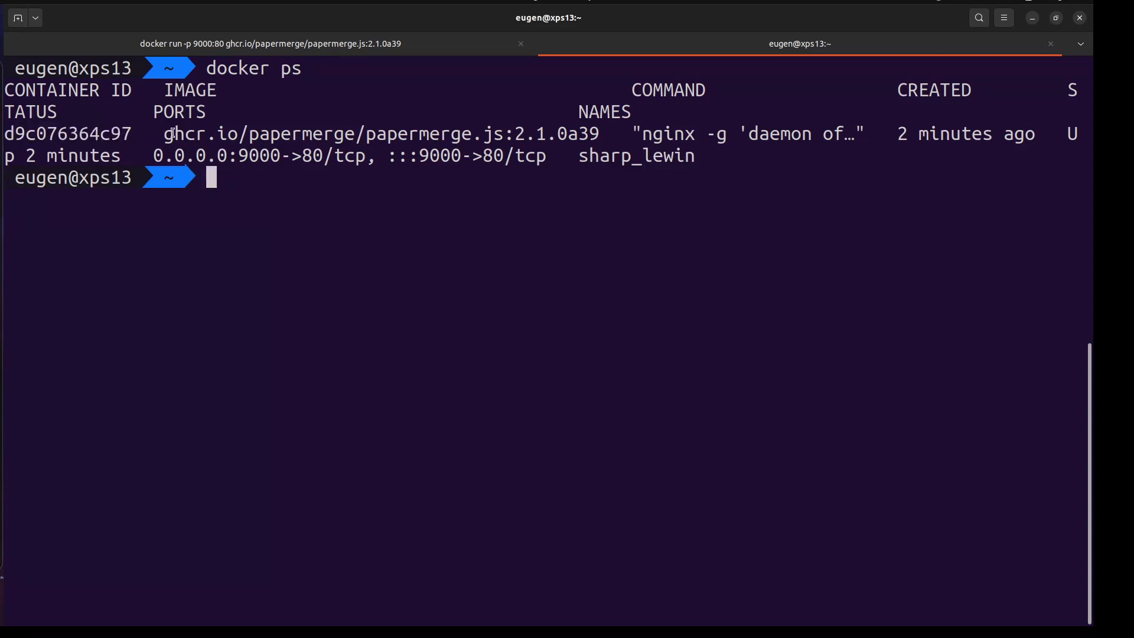
double_click(362, 134)
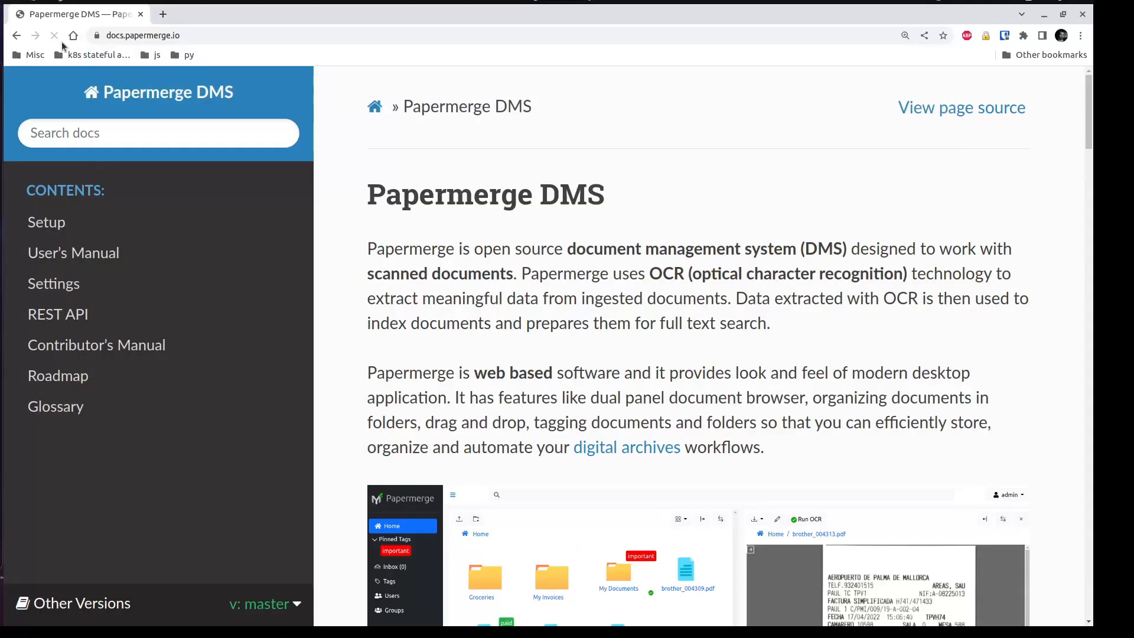
mouse_move(46, 222)
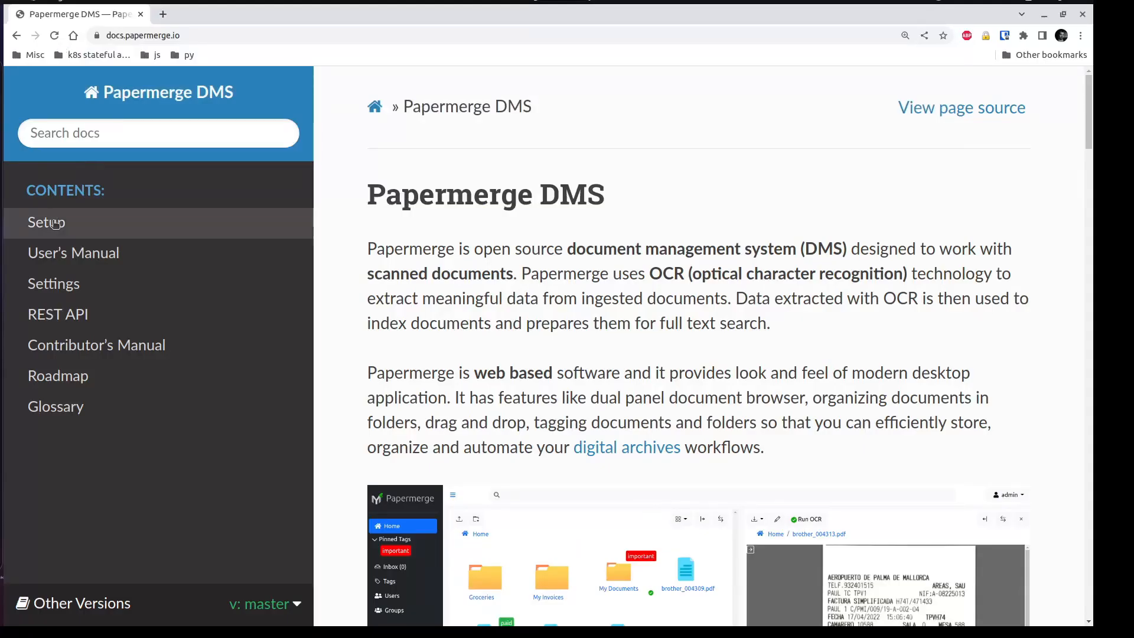
- Open Setup > Docker in the Papermerge docs and paste the copied command into the terminal
left_click(45, 222)
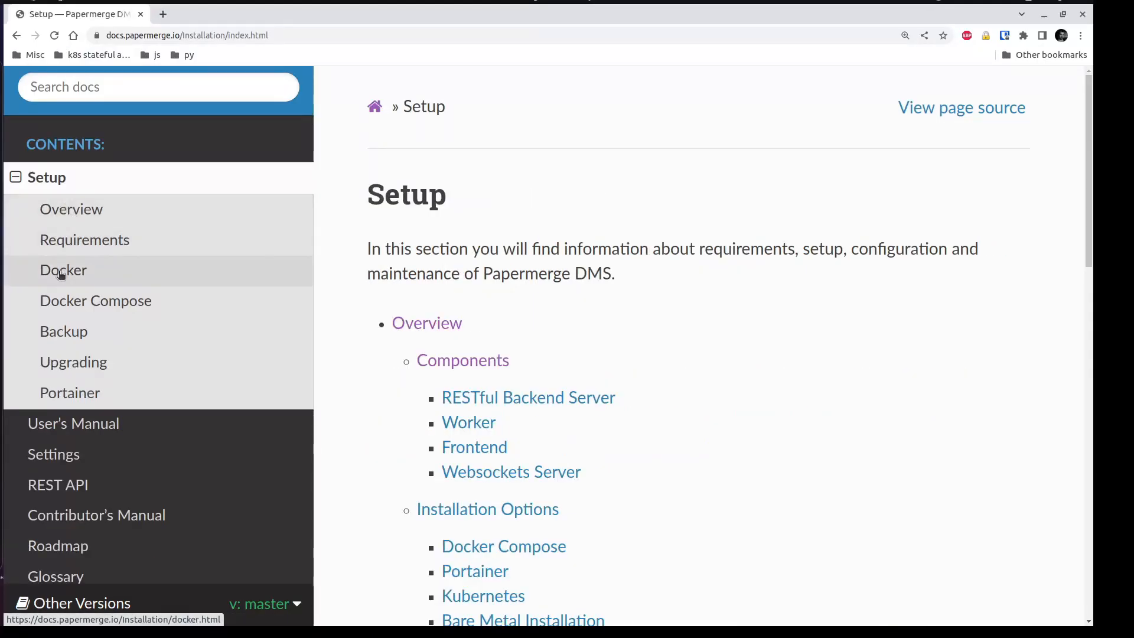
left_click(64, 270)
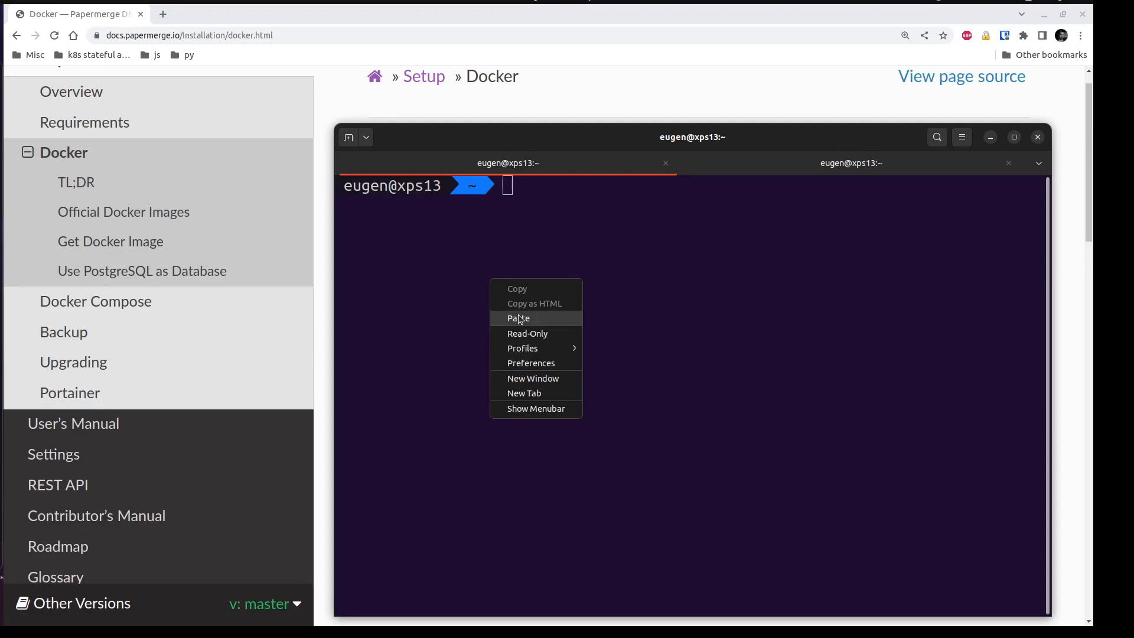
left_click(518, 318)
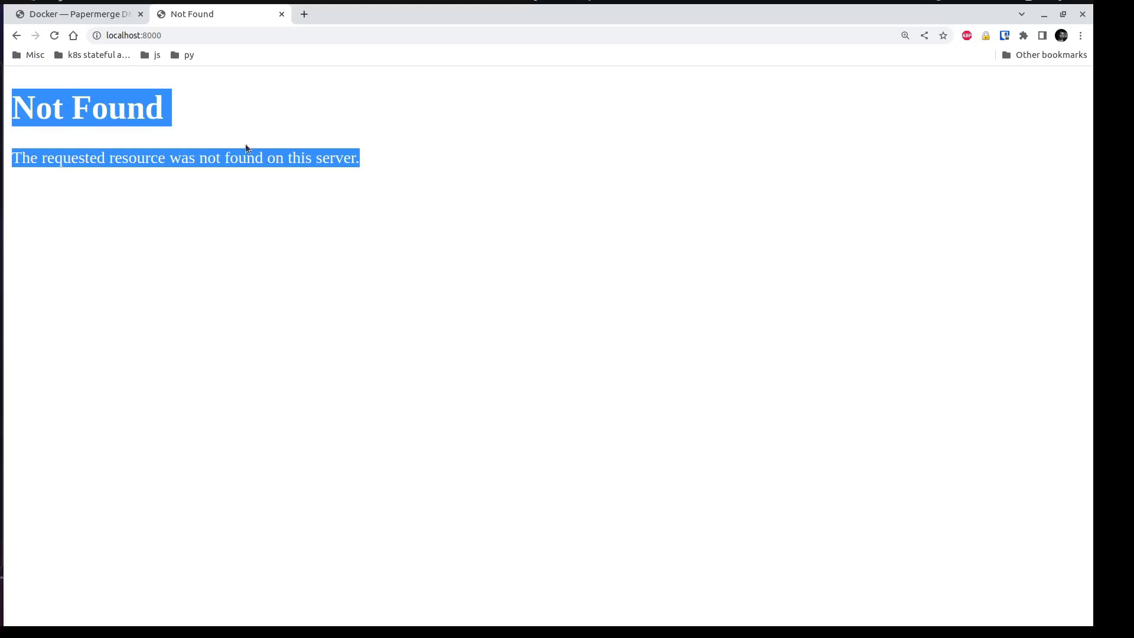
mouse_move(235, 145)
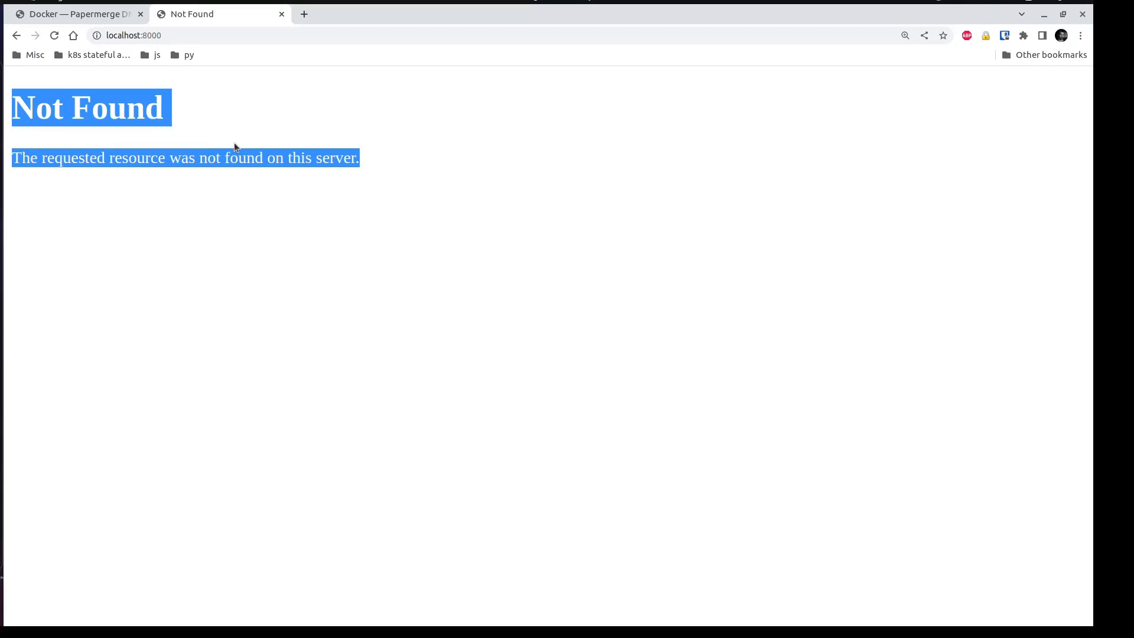
mouse_move(238, 100)
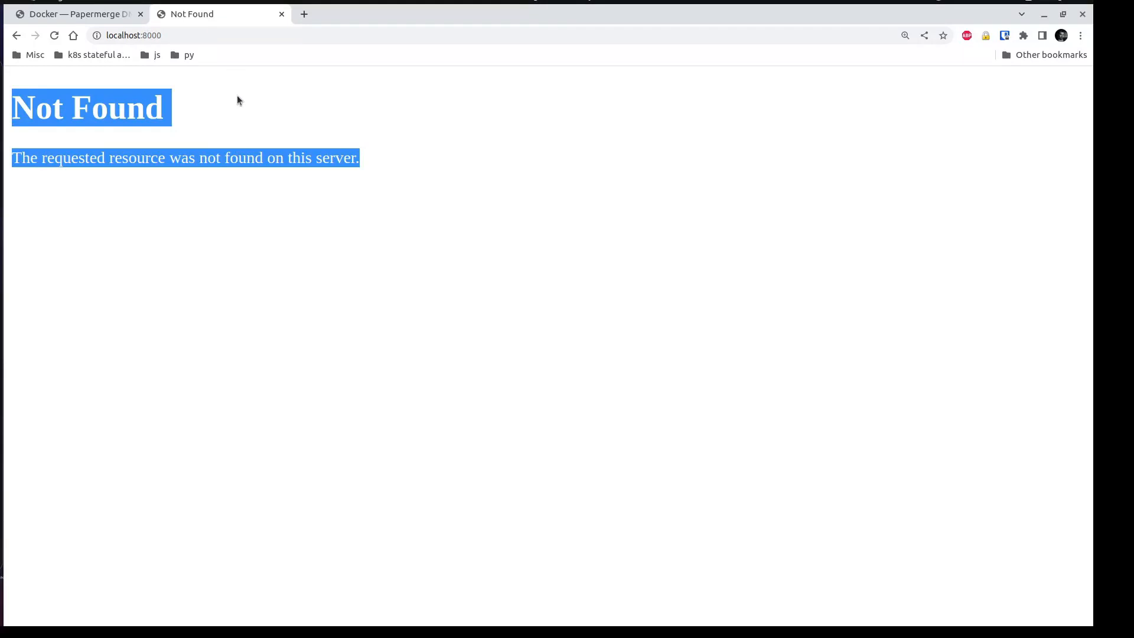
mouse_move(221, 49)
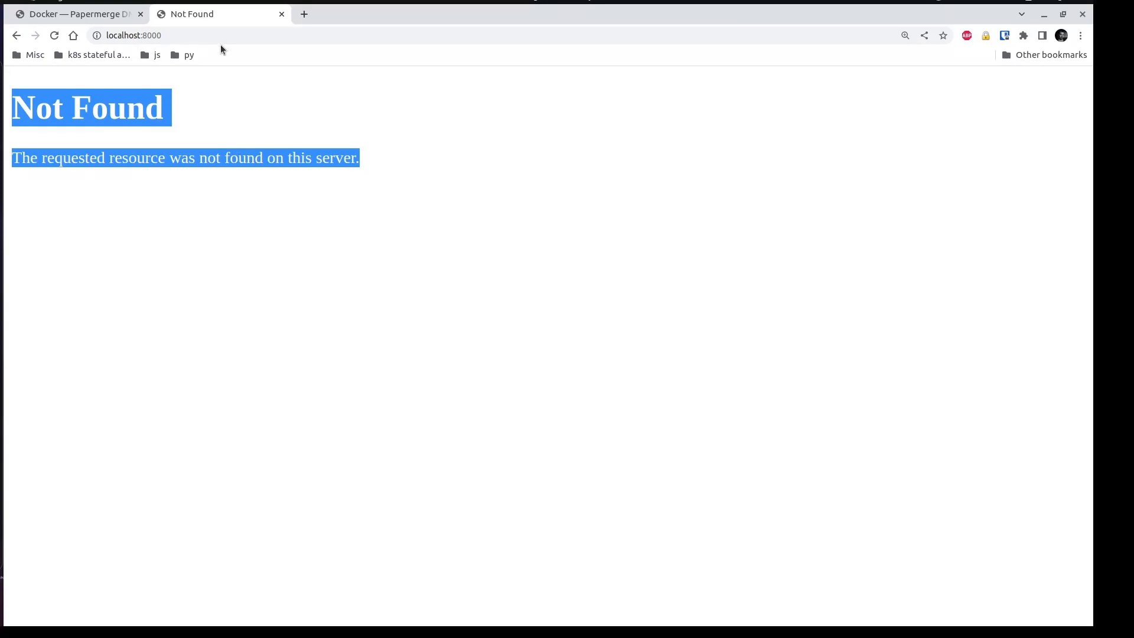
- Return to the docs, open REST API > Reference, and copy the '/api/schema/redoc/' path
left_click(72, 14)
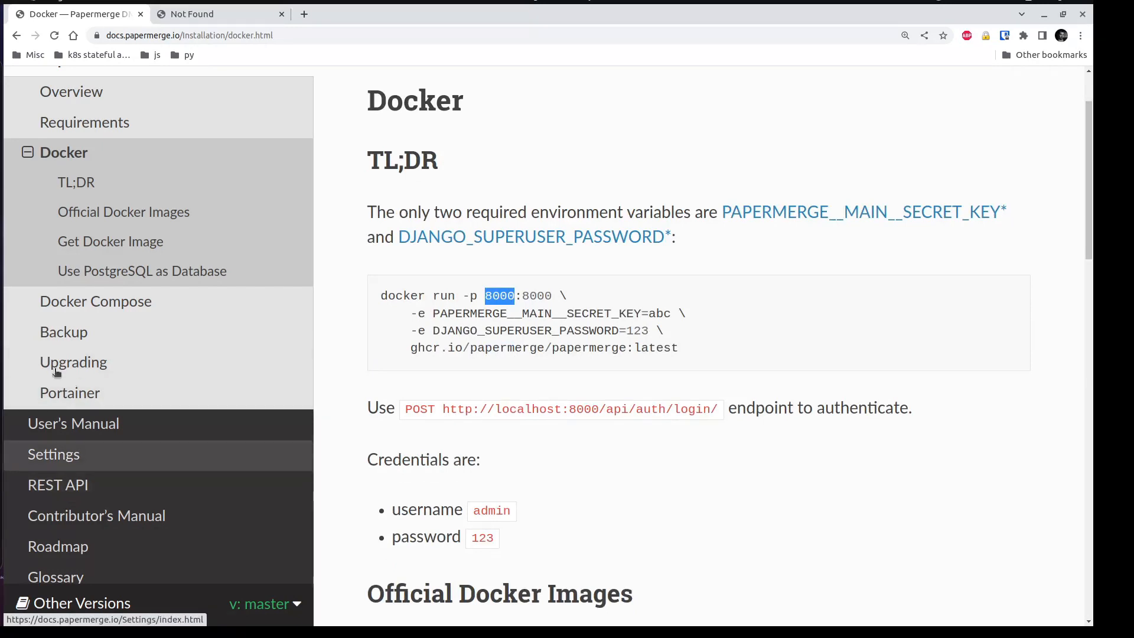
mouse_move(58, 484)
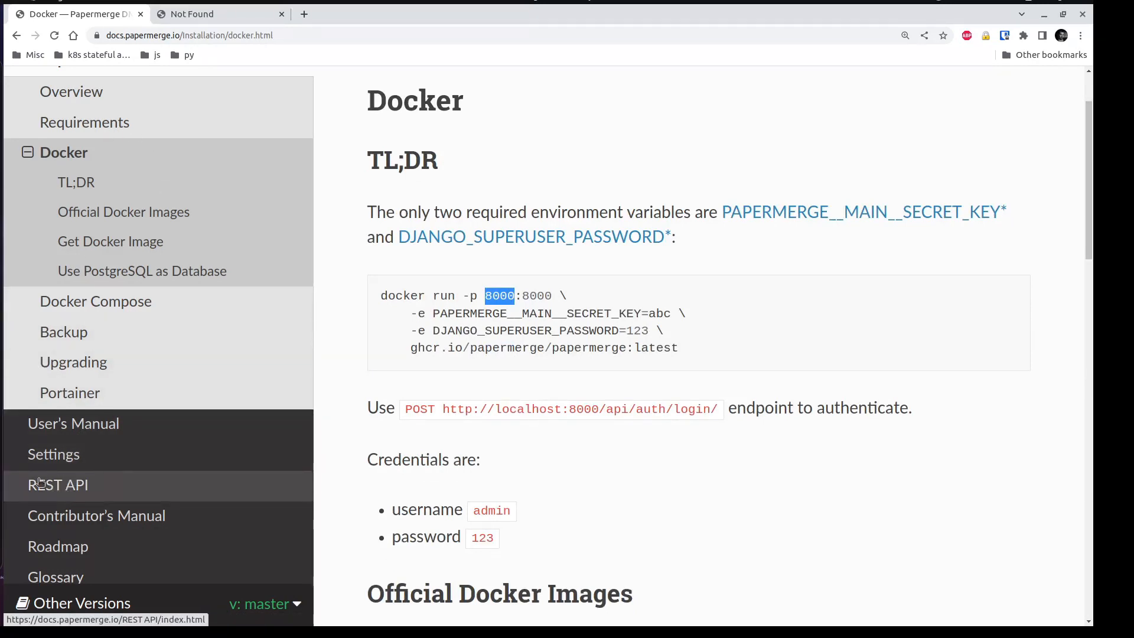
left_click(58, 484)
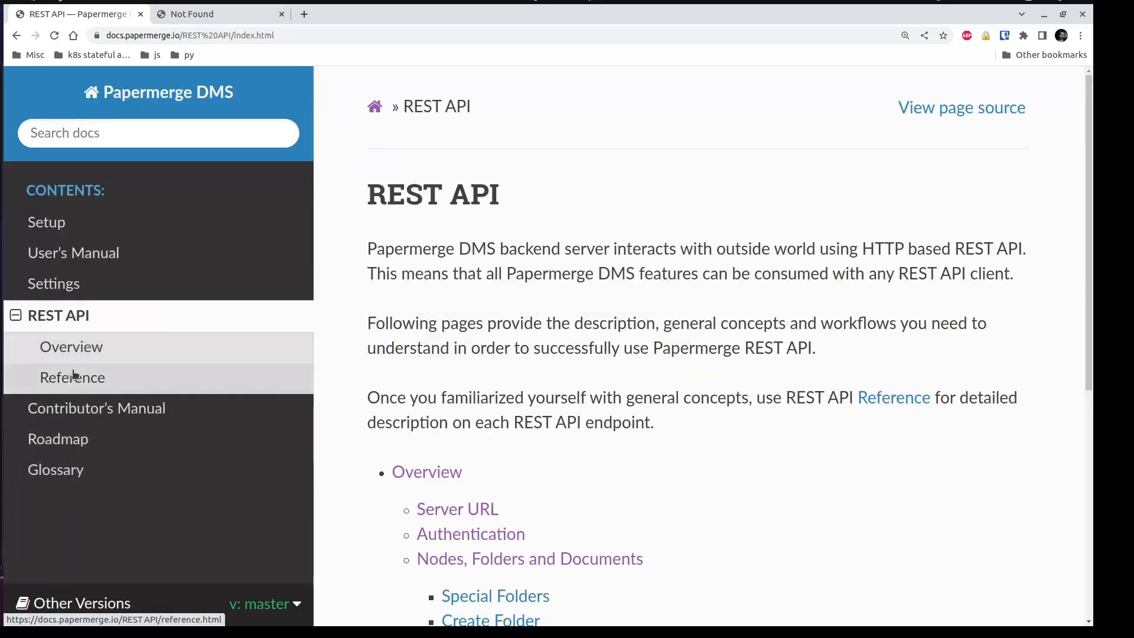
left_click(72, 376)
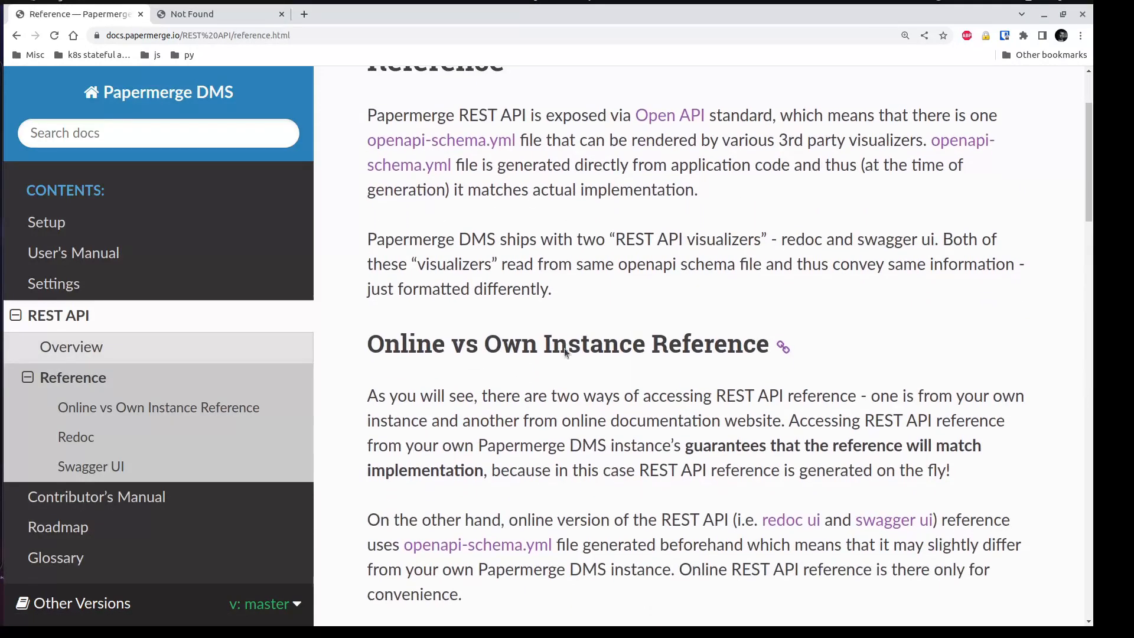
scroll("down", 3)
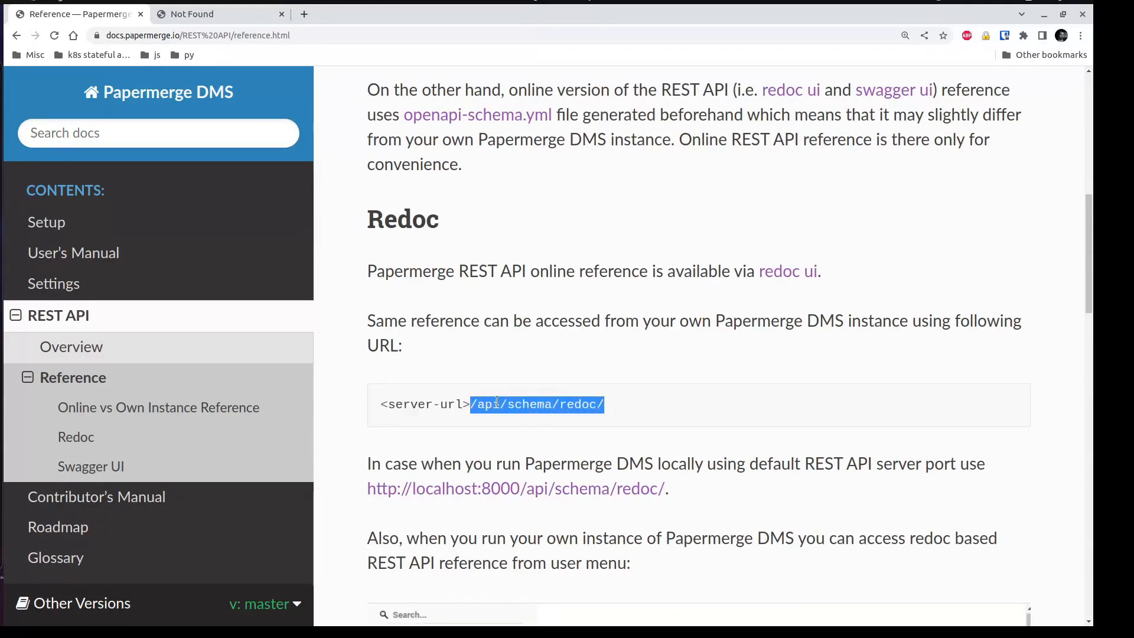
right_click(536, 405)
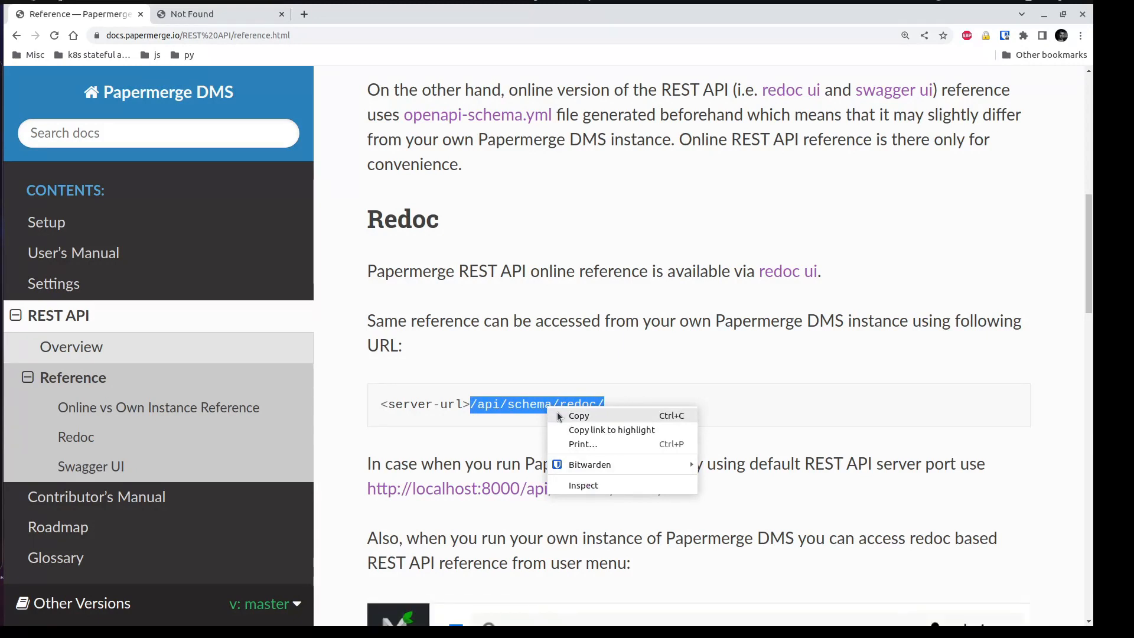
left_click(216, 14)
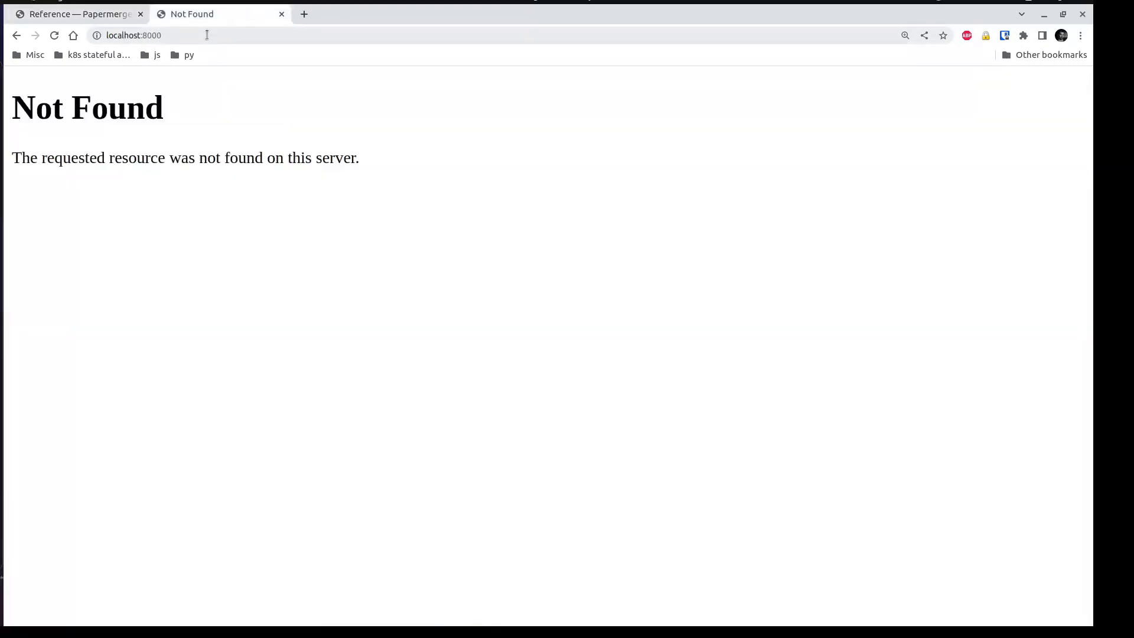
- Load localhost:8000/api/schema/redoc/, view auth > Login/Authenticate, and run the terminal request
left_click(152, 35)
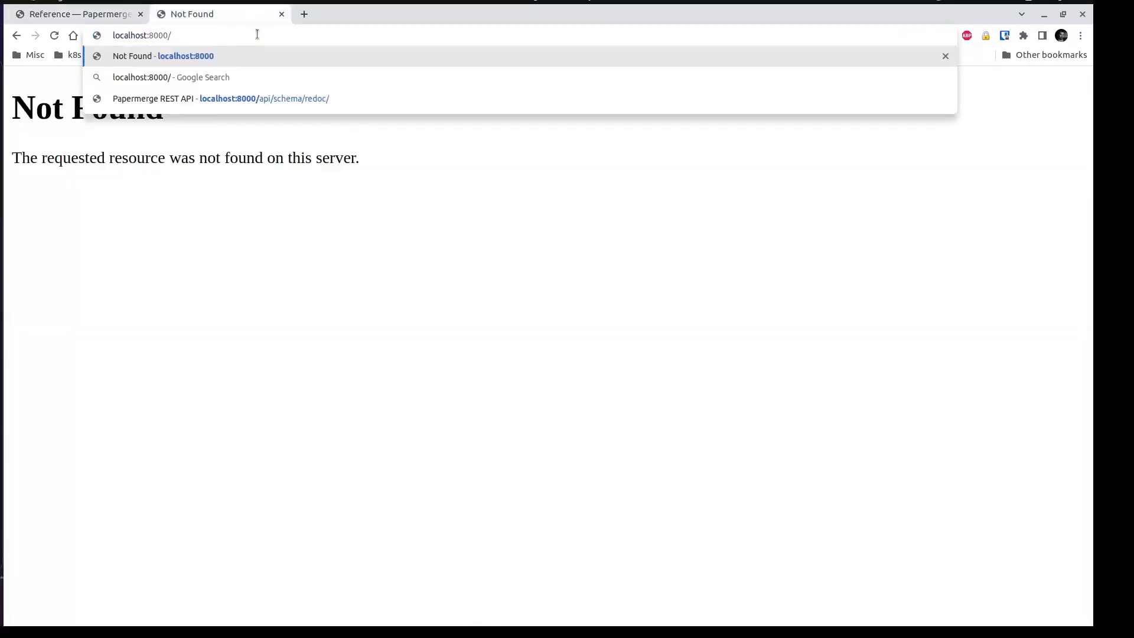
left_click(220, 99)
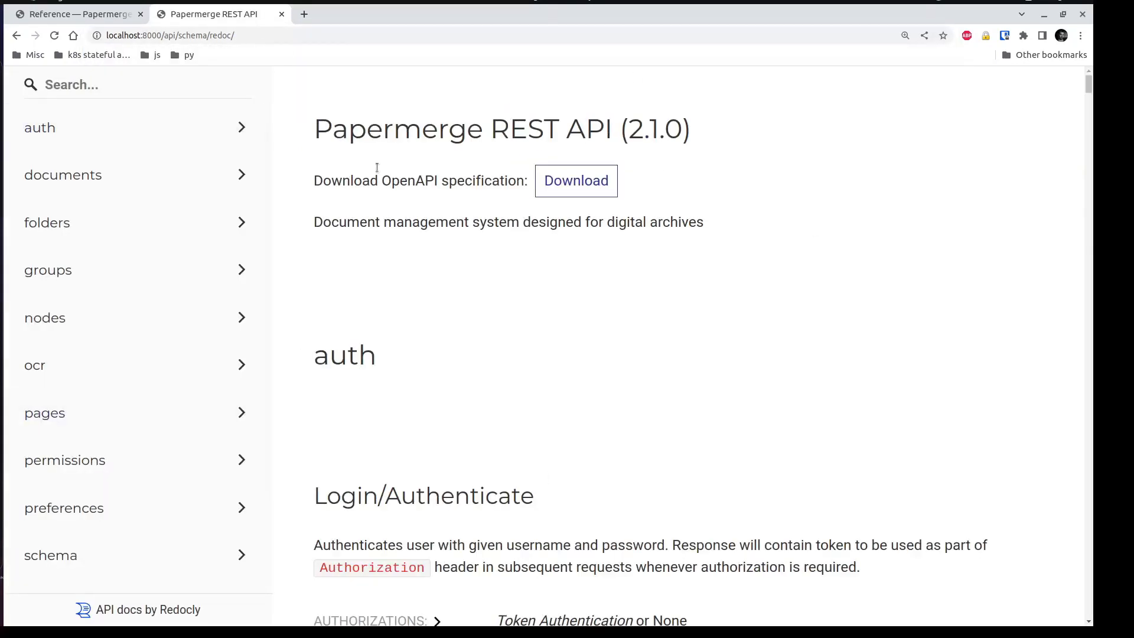
mouse_move(403, 315)
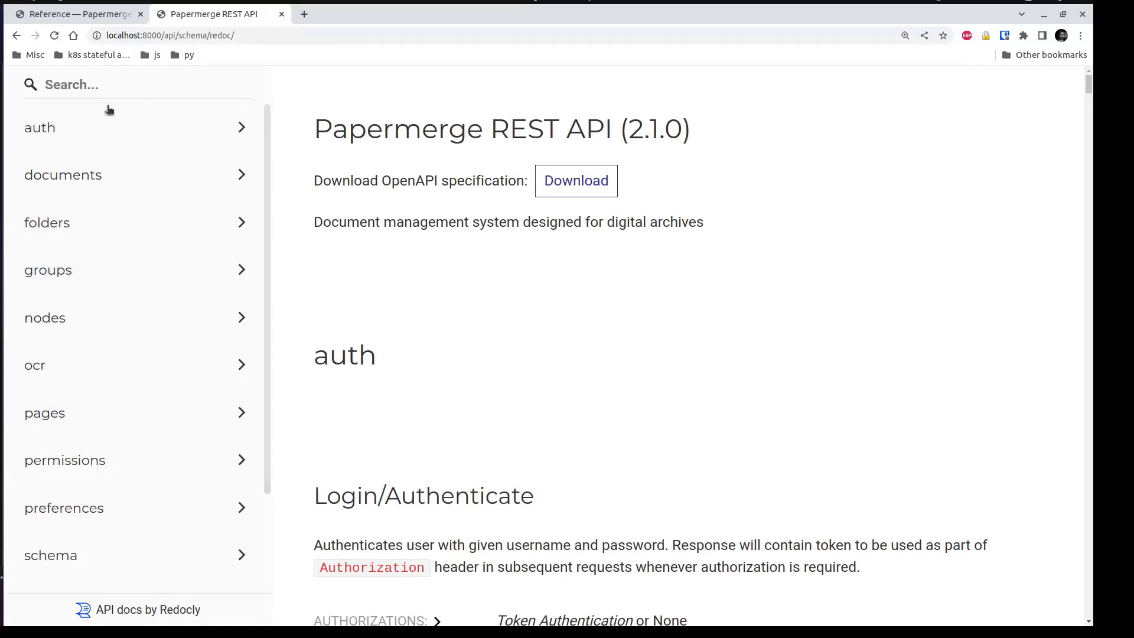
left_click(40, 128)
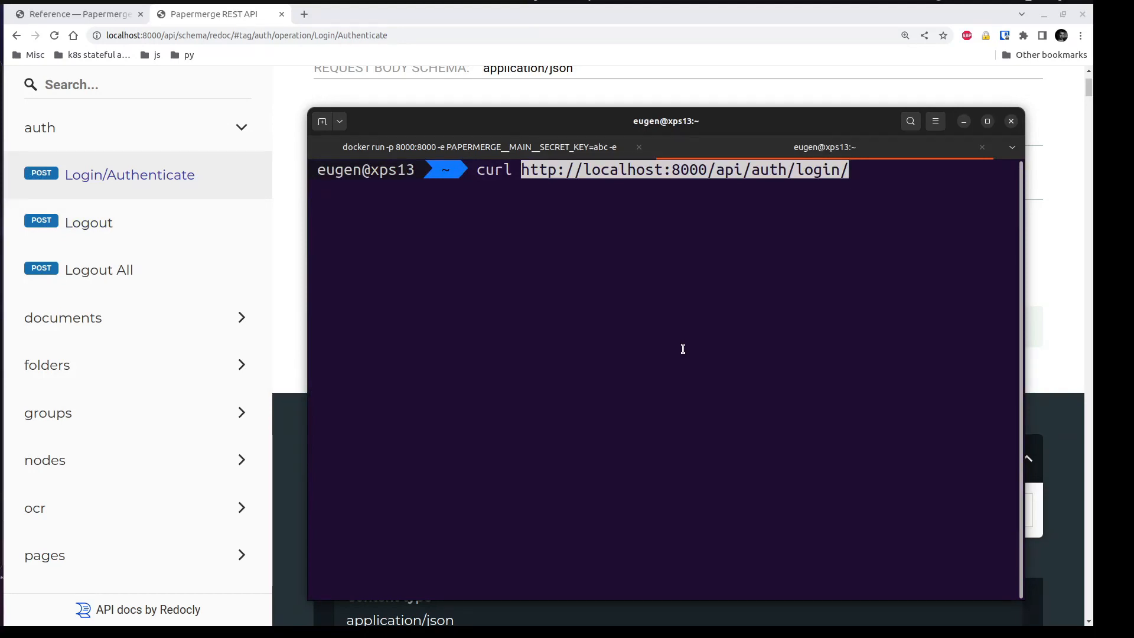
key("Return")
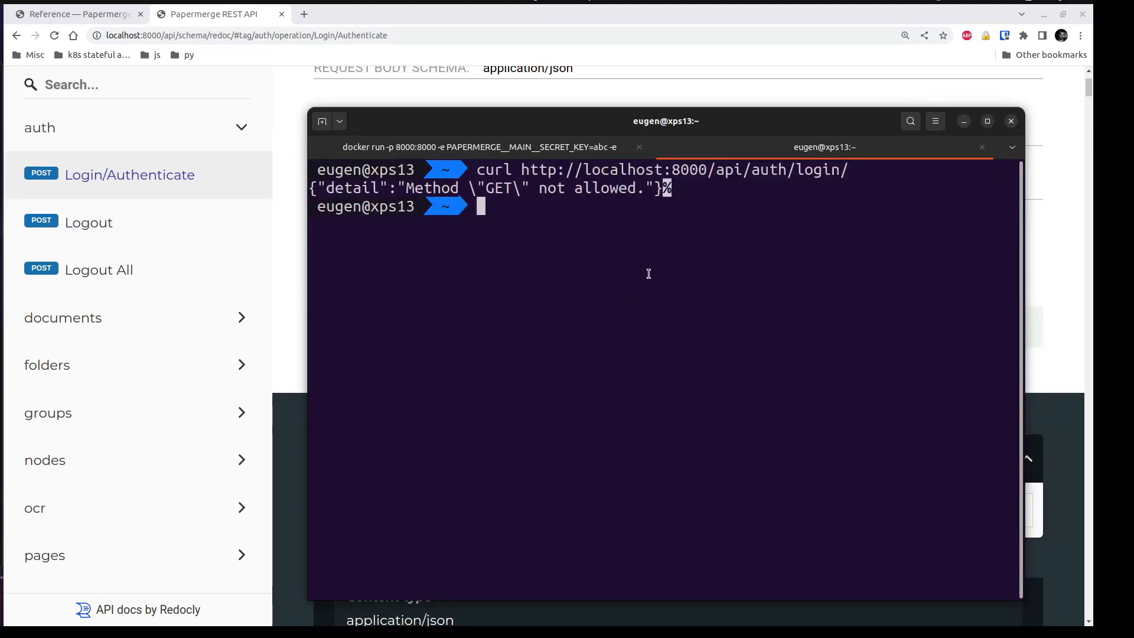
mouse_move(641, 284)
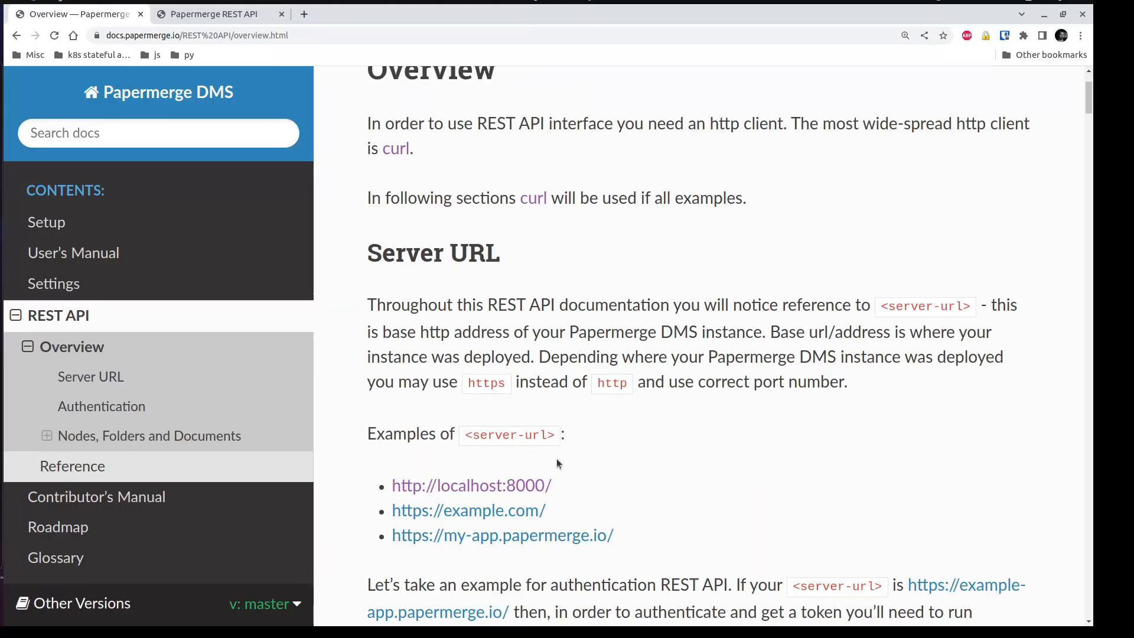
- Submit a curl POST to localhost:8000/api/auth/login/ with JSON header as admin, checking the password
scroll("down", 3)
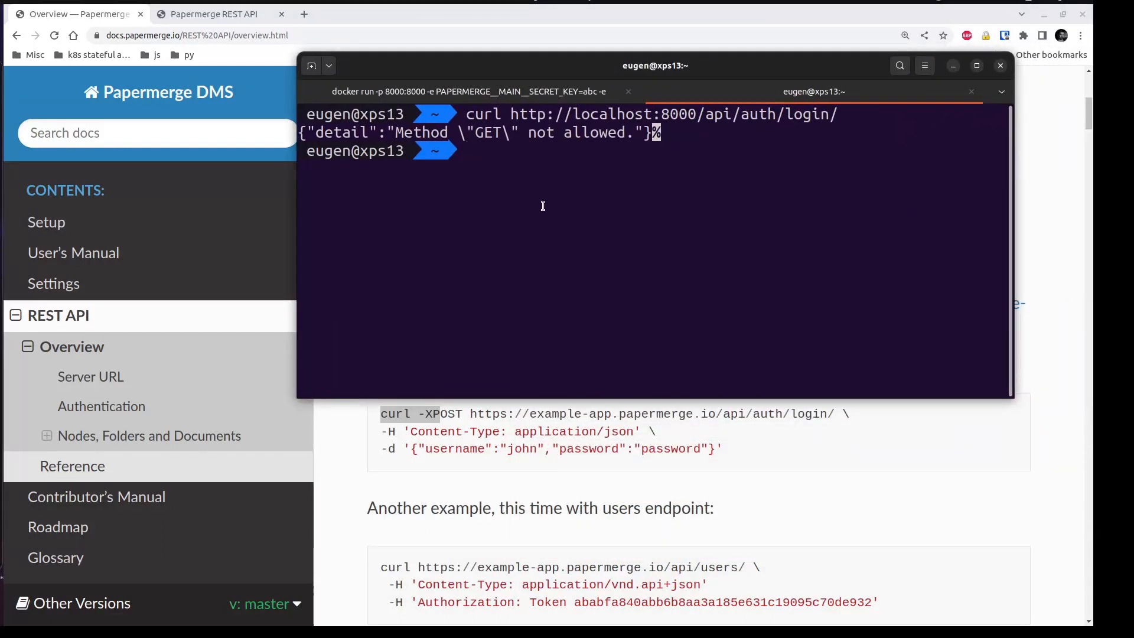
type("curl -XPOST http://localhost:8000/api/auth/login/ -H 'Content-Type: application/json' -d '{\"username\":\"\",\"password\":\"password\"}'")
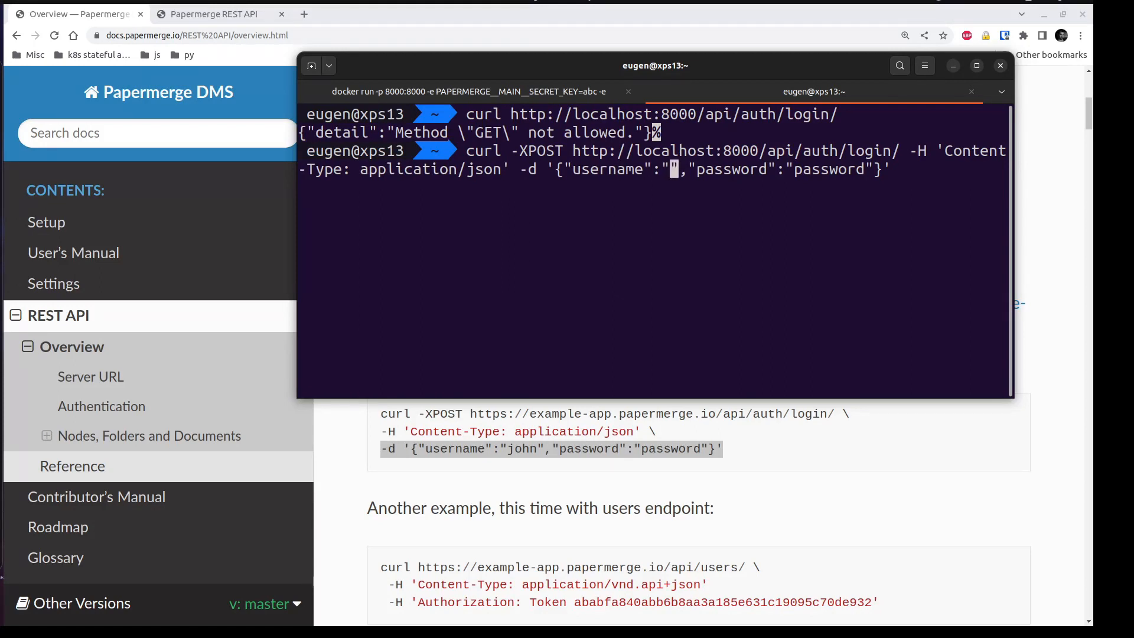
type("admin")
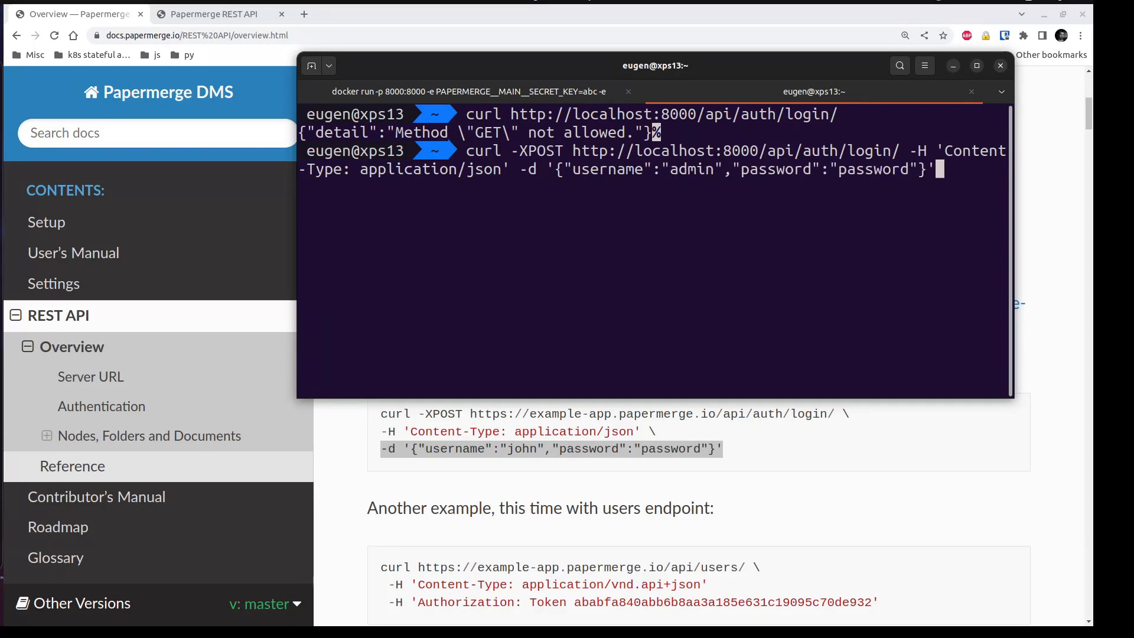
left_click(468, 91)
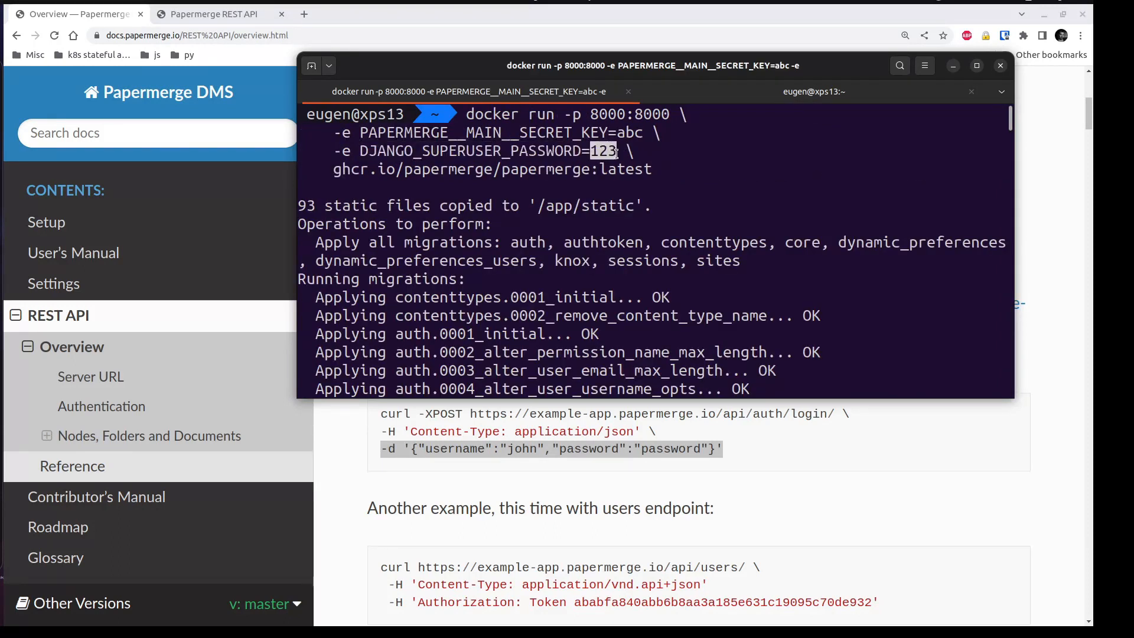
left_click(814, 91)
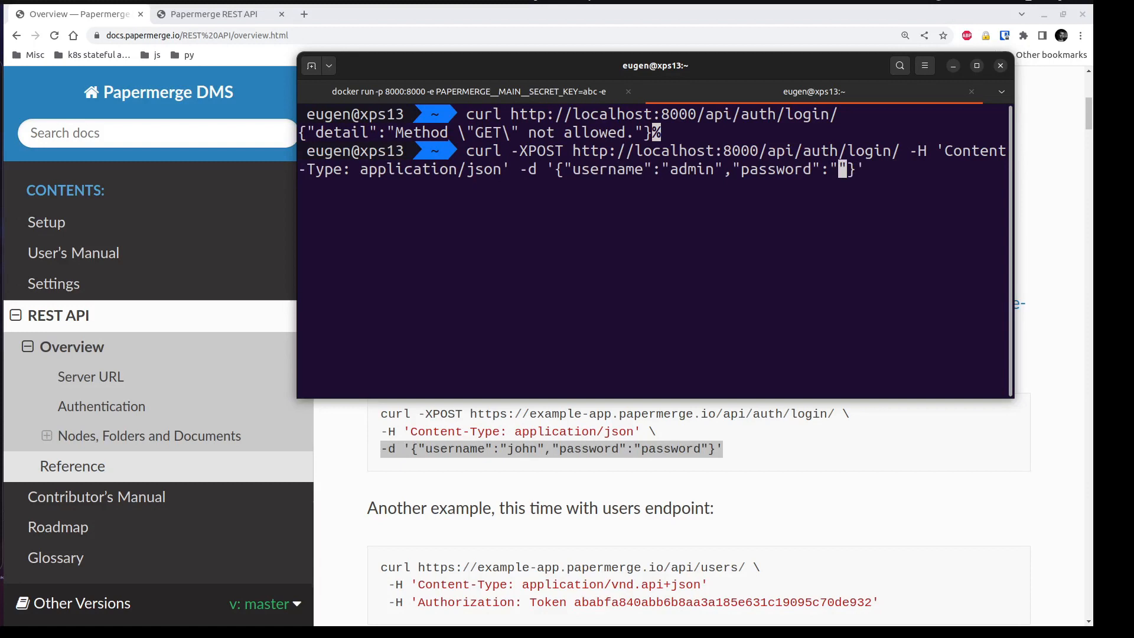
type("12")
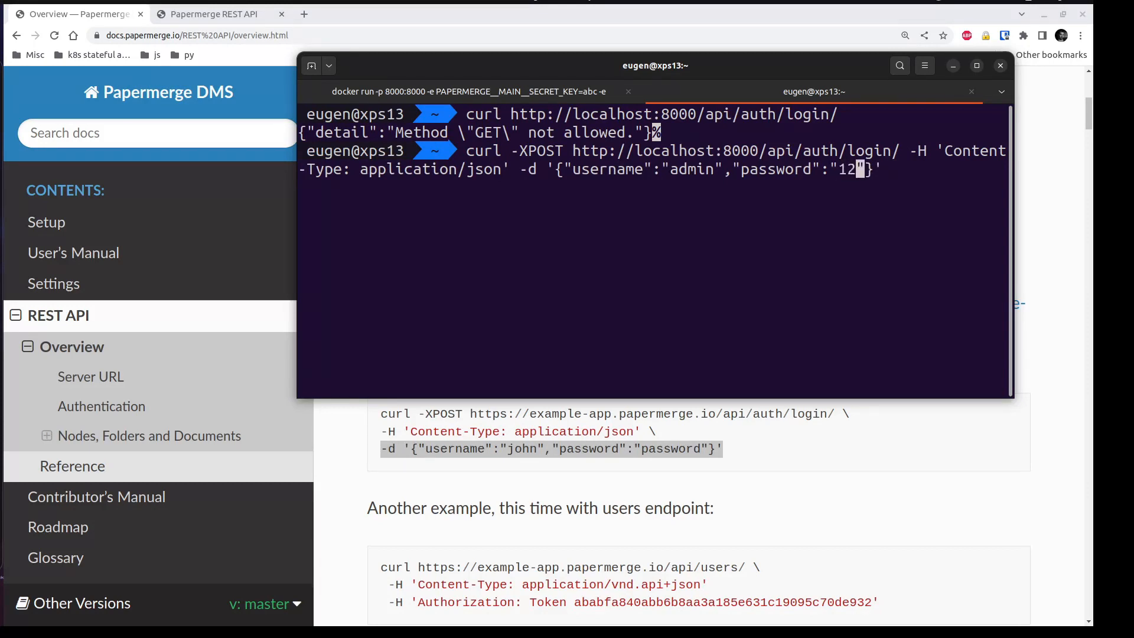
key("Return")
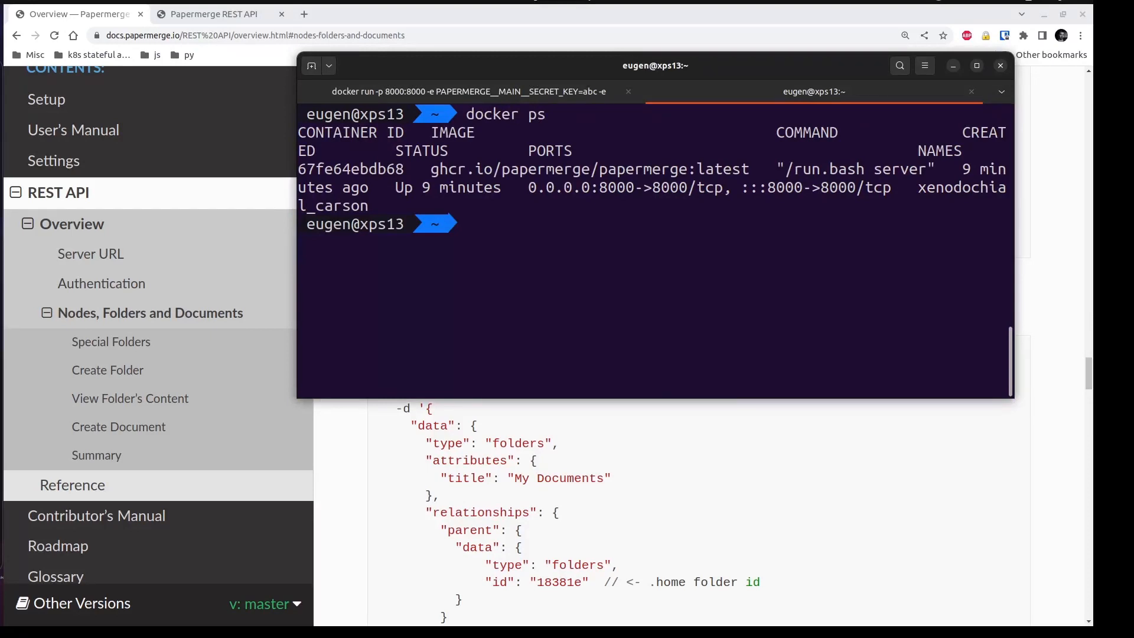
- Exec /bin/bash in the Papermerge container, list its folder, and select db.sqlite3
type("docker")
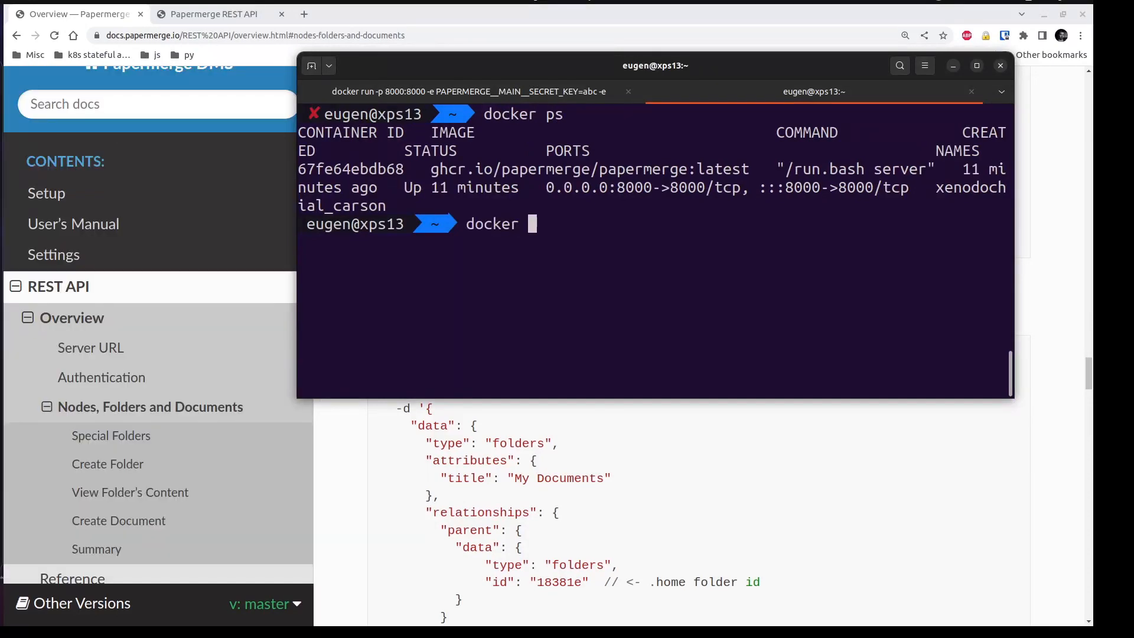
type("ext")
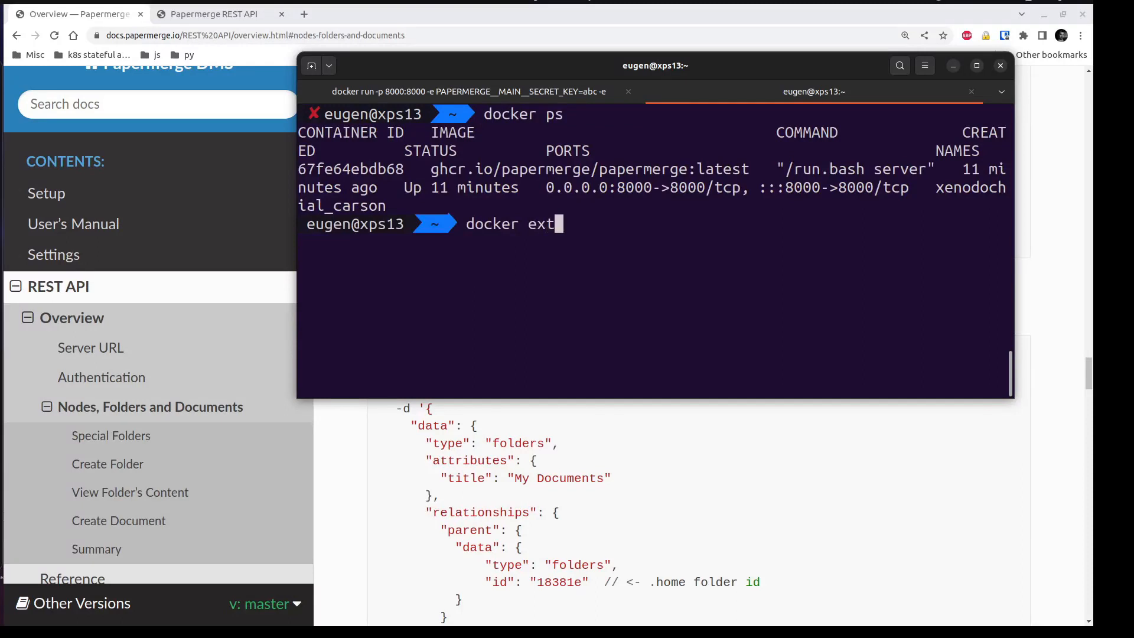
type("ec 0")
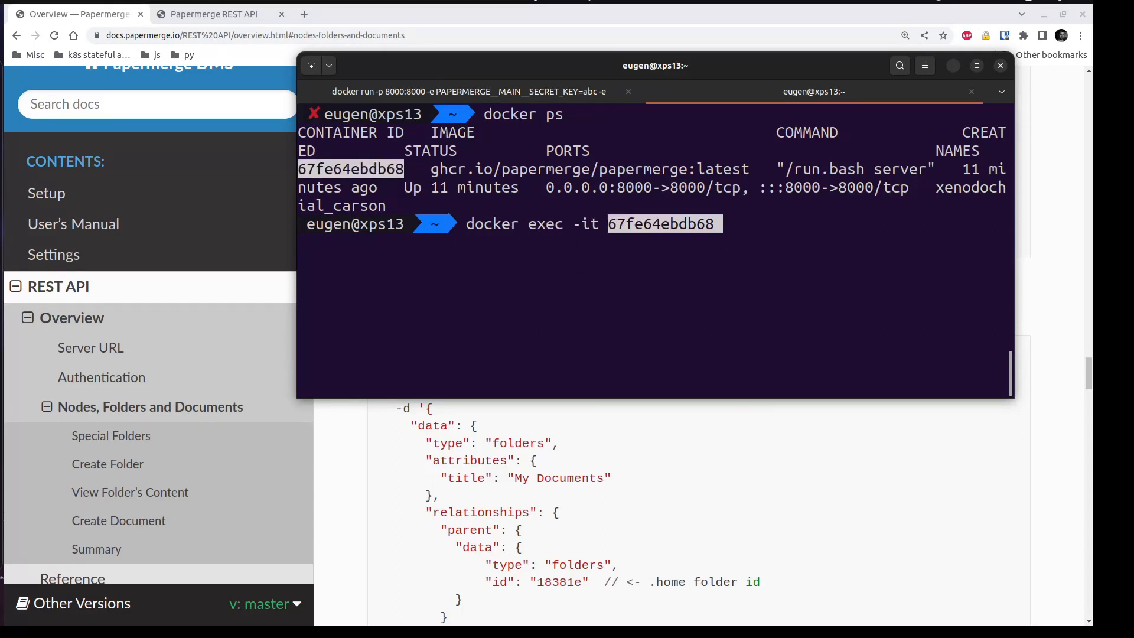
type("/bin/bash")
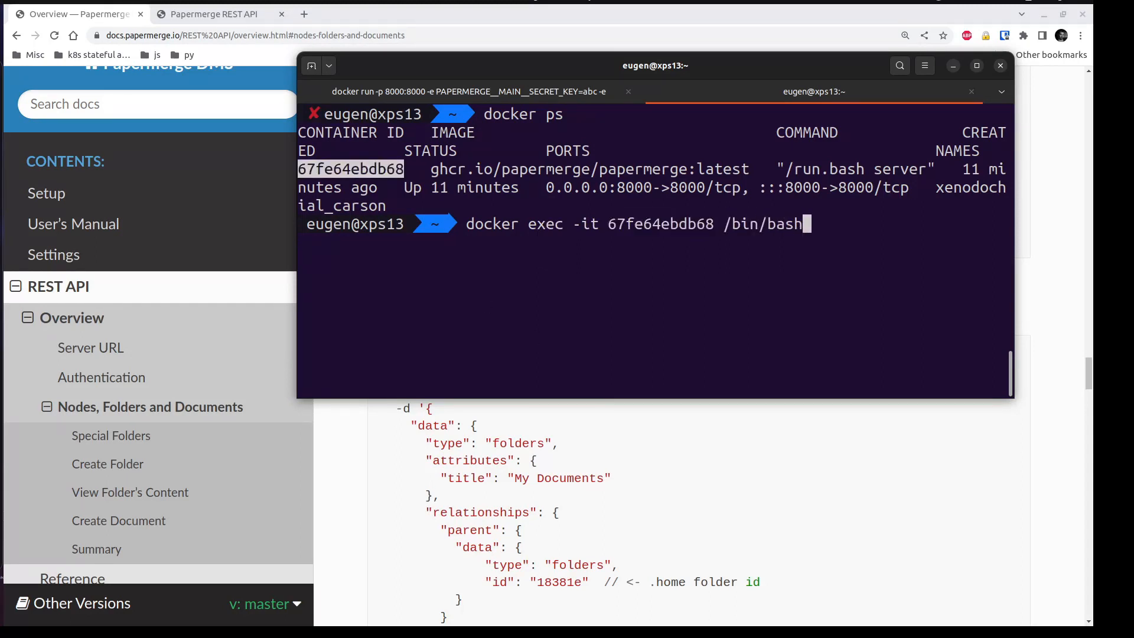
key("Return")
type("ls")
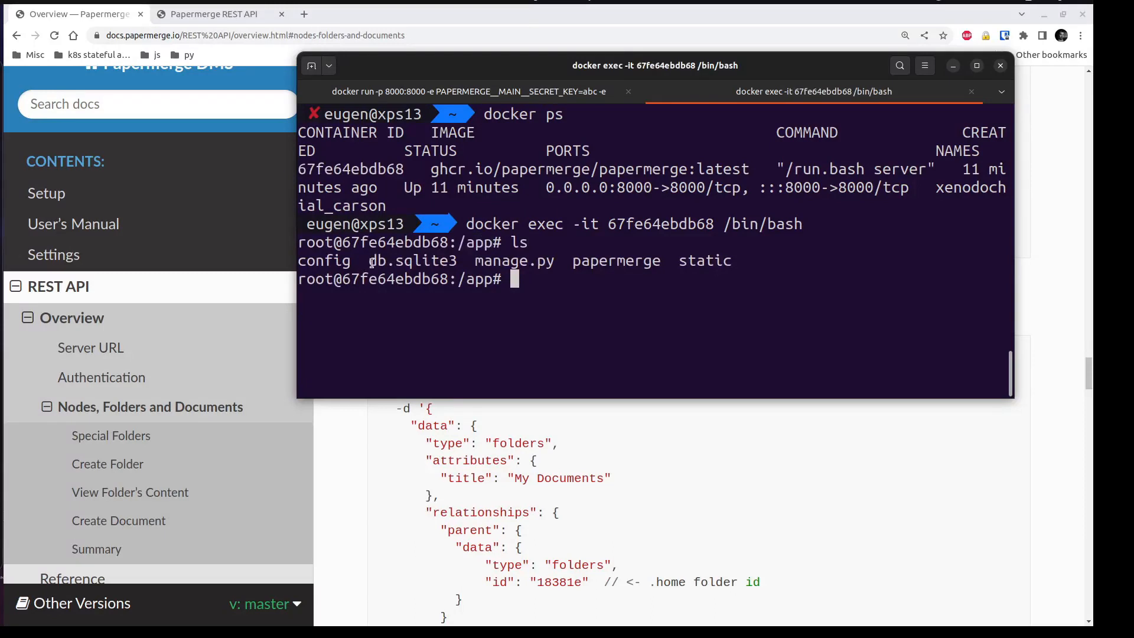
double_click(413, 260)
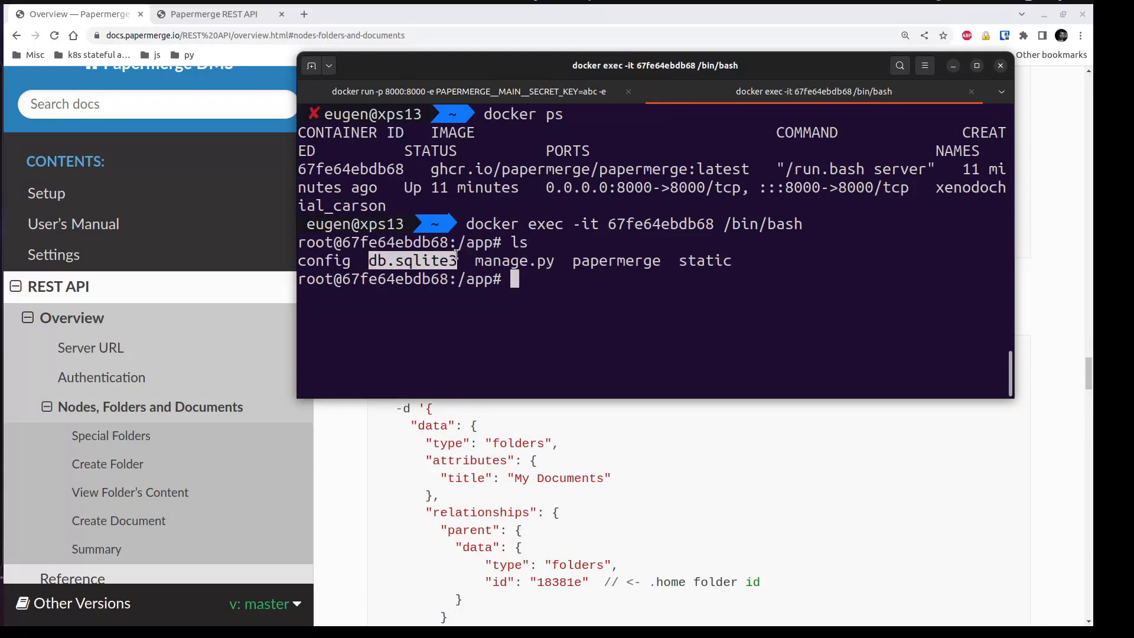